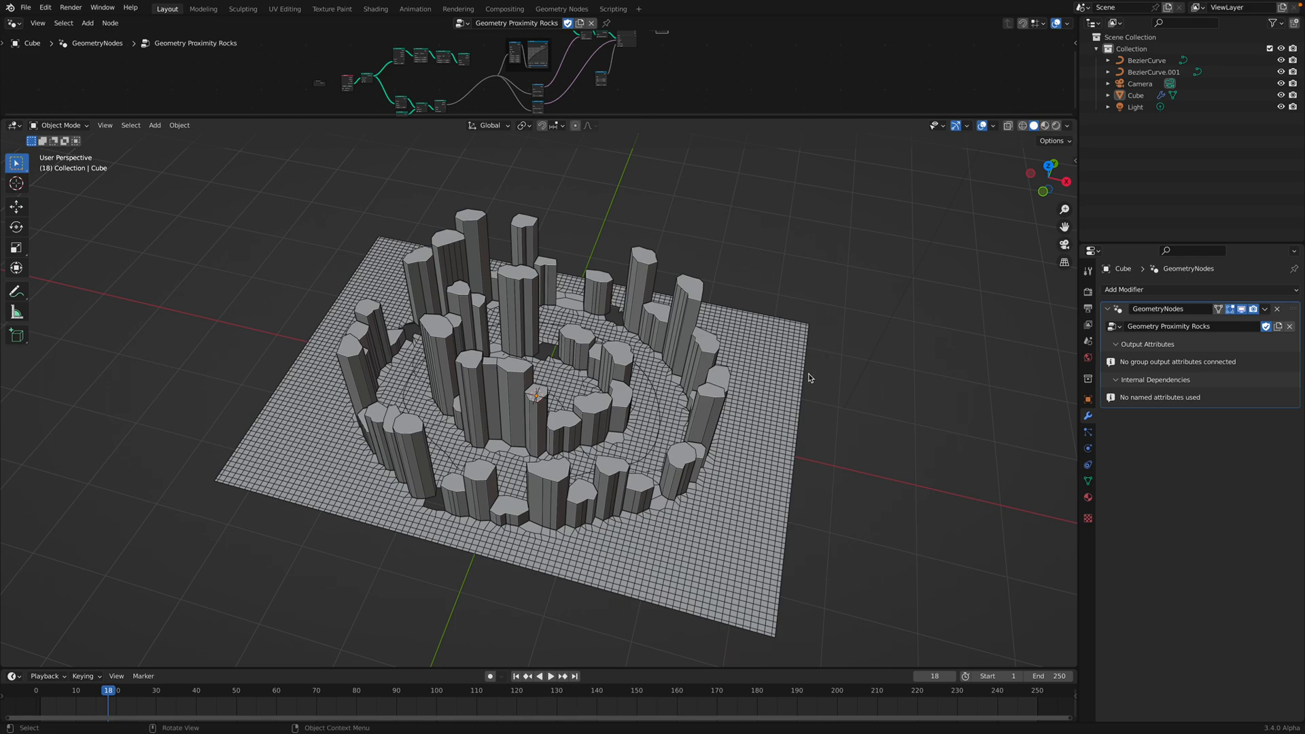
mouse_move(782, 396)
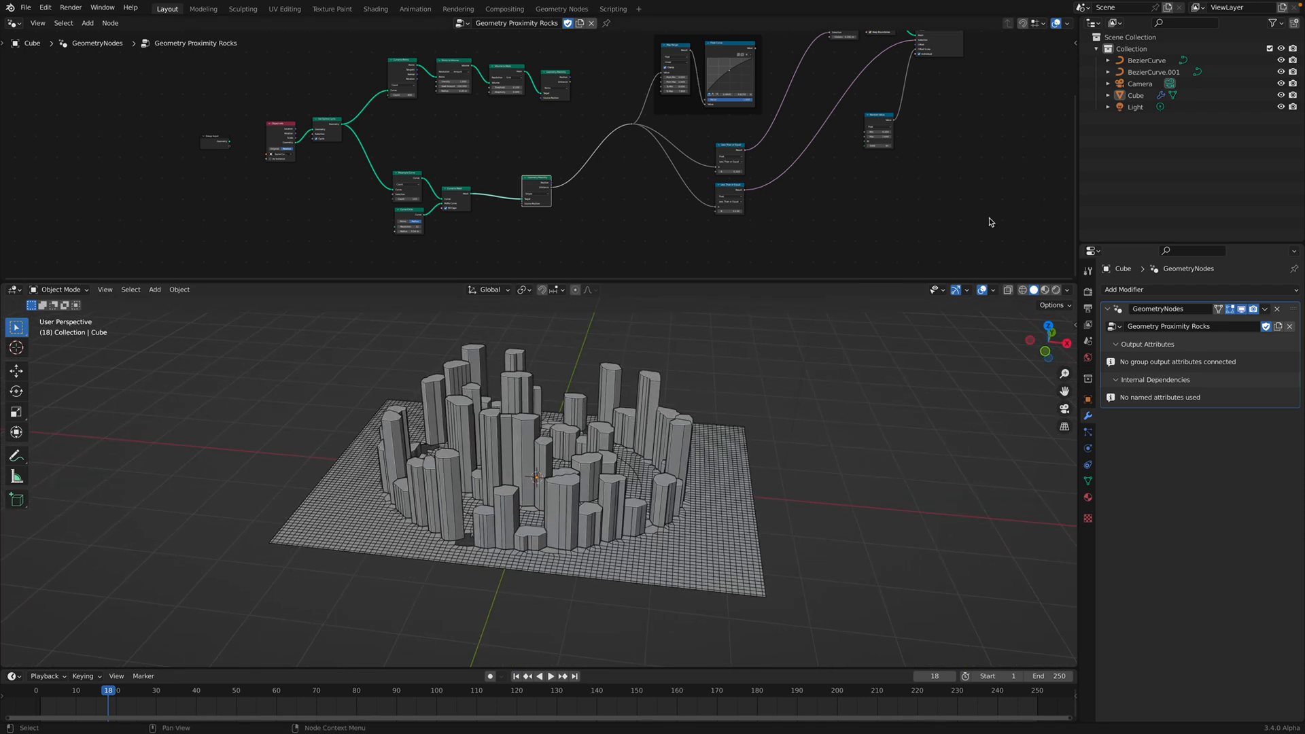
Redraw BezierCurve.001 freehand with the Draw tool, then return to Object Mode
left_click(1154, 71)
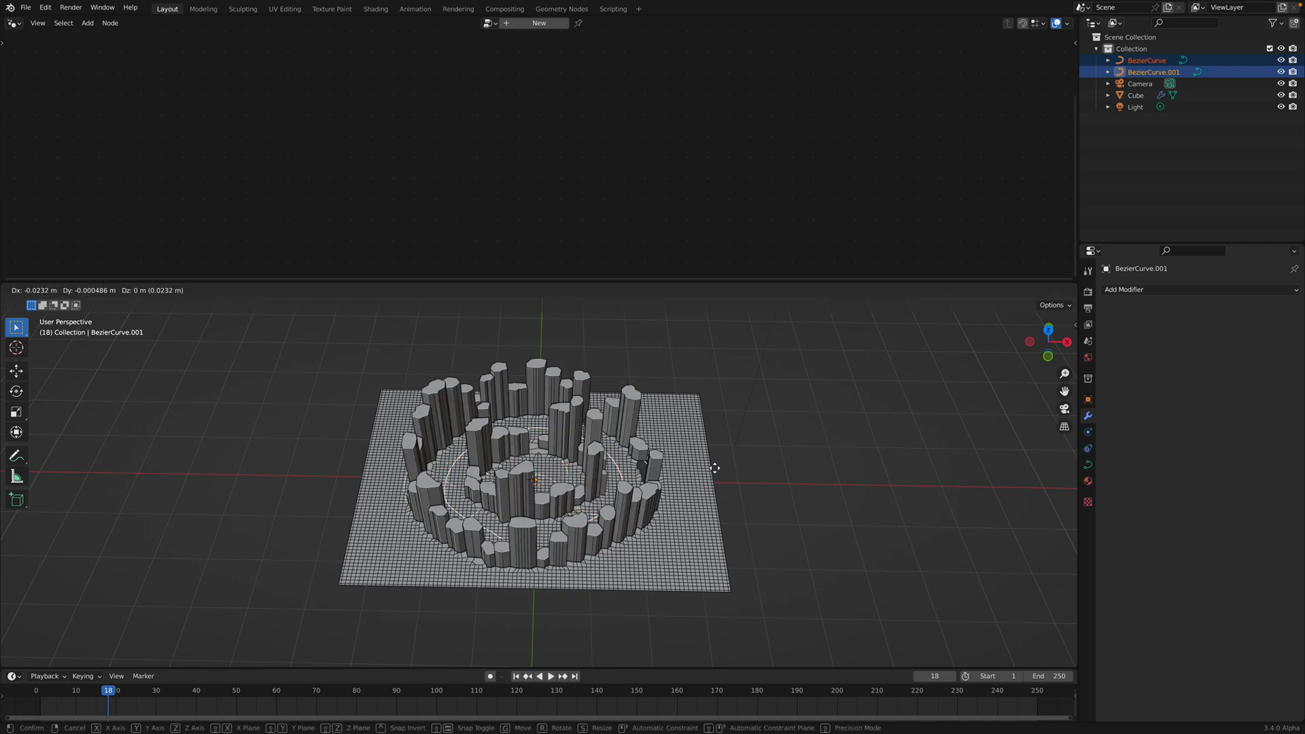
mouse_move(463, 487)
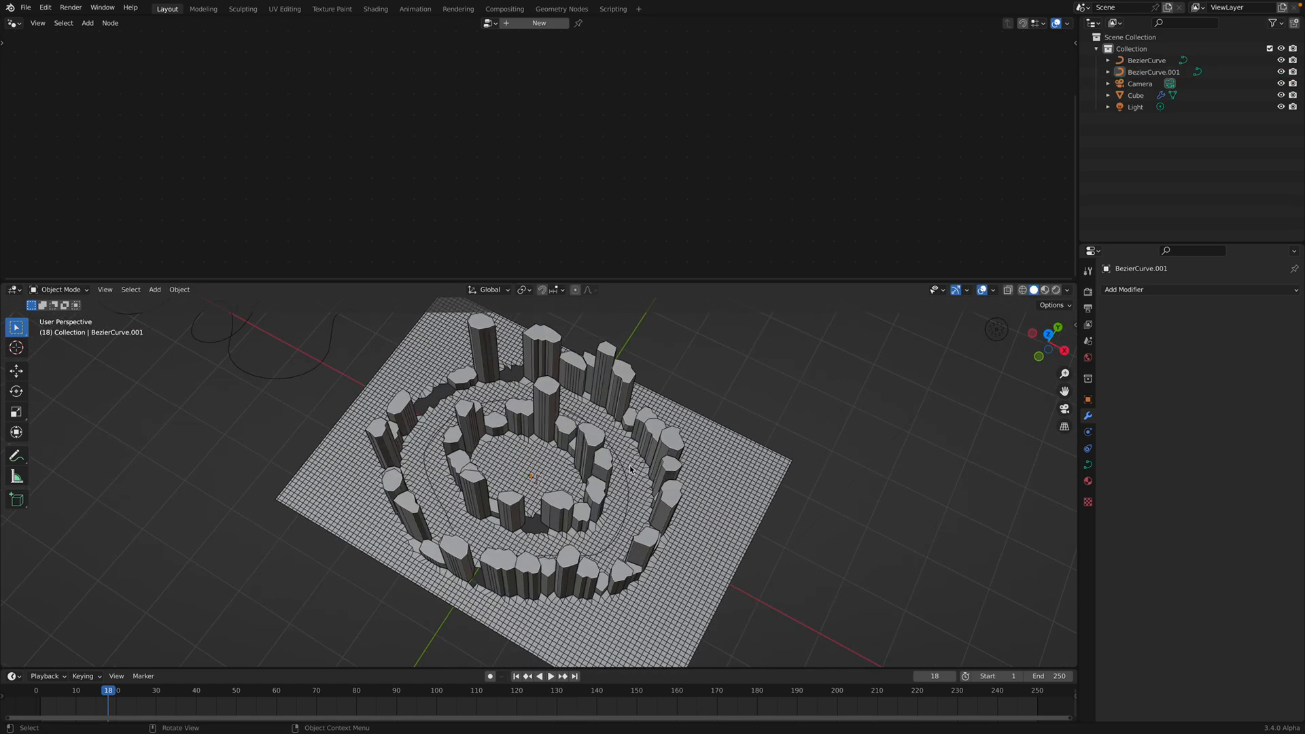
key("g")
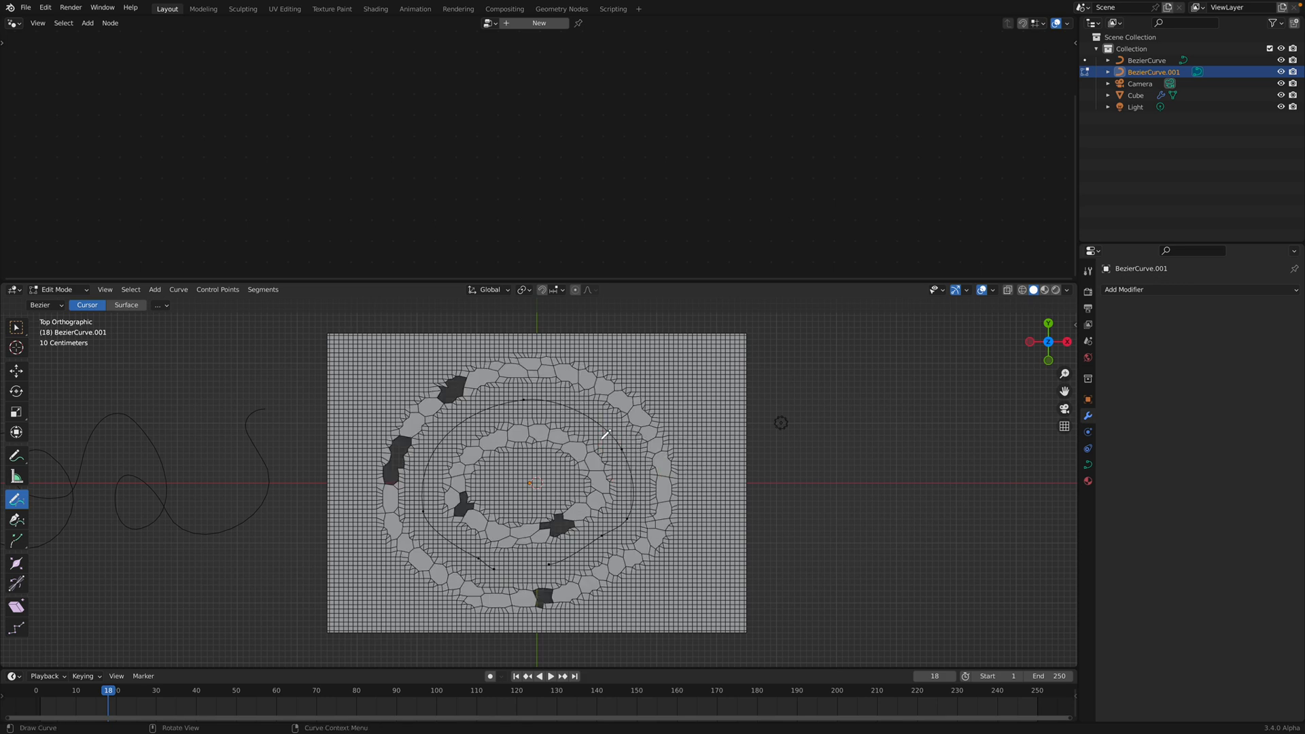
left_click(15, 327)
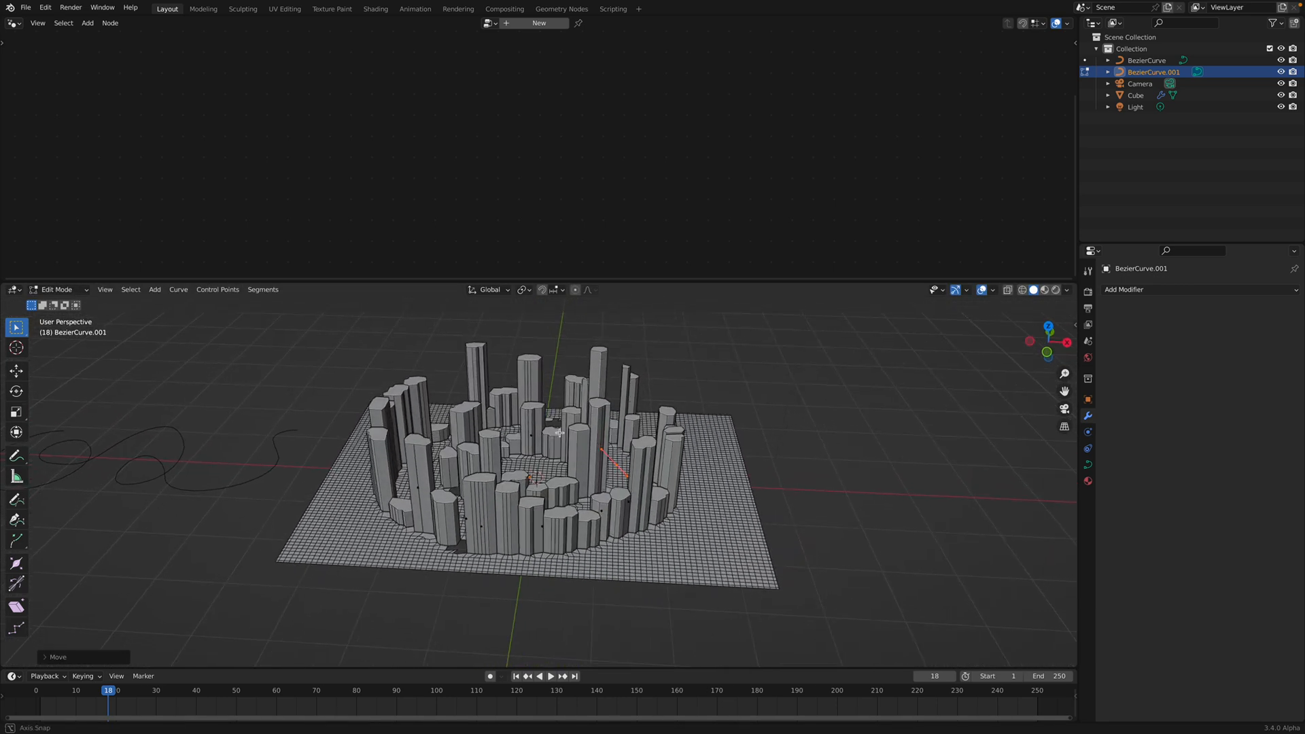
left_click(56, 289)
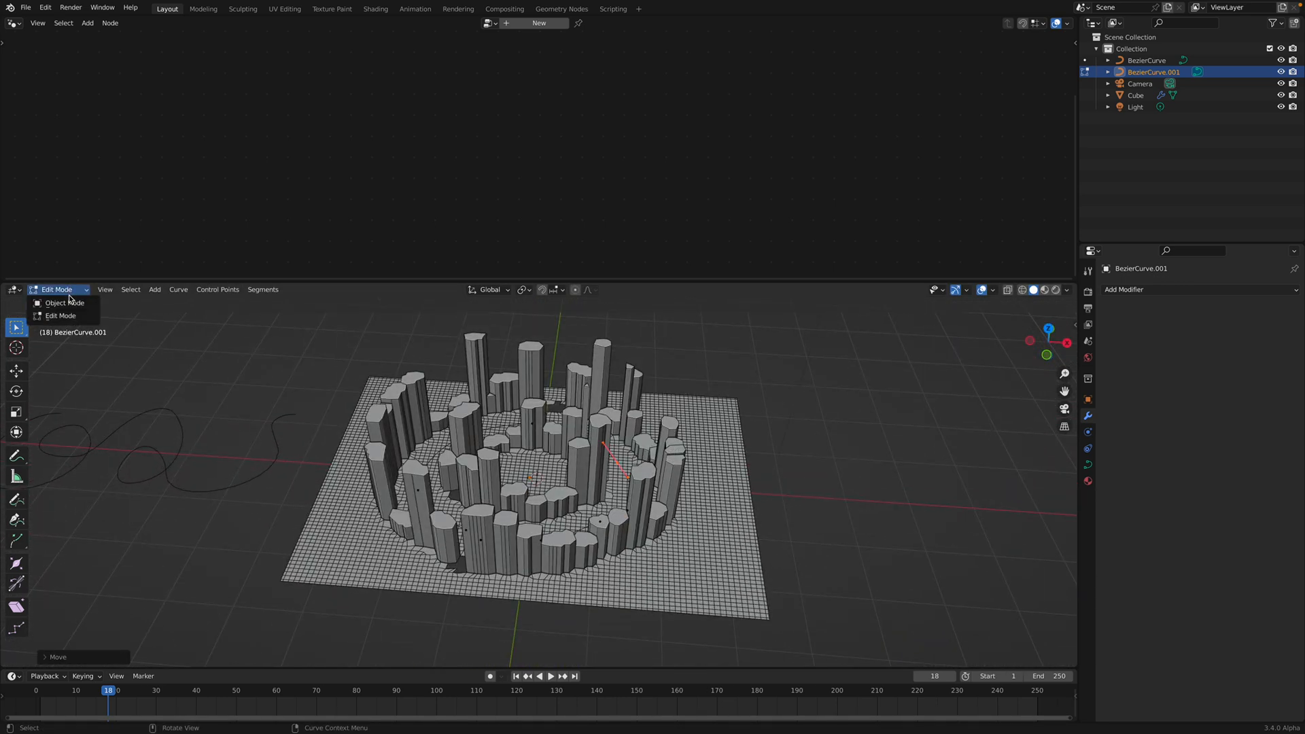
left_click(63, 302)
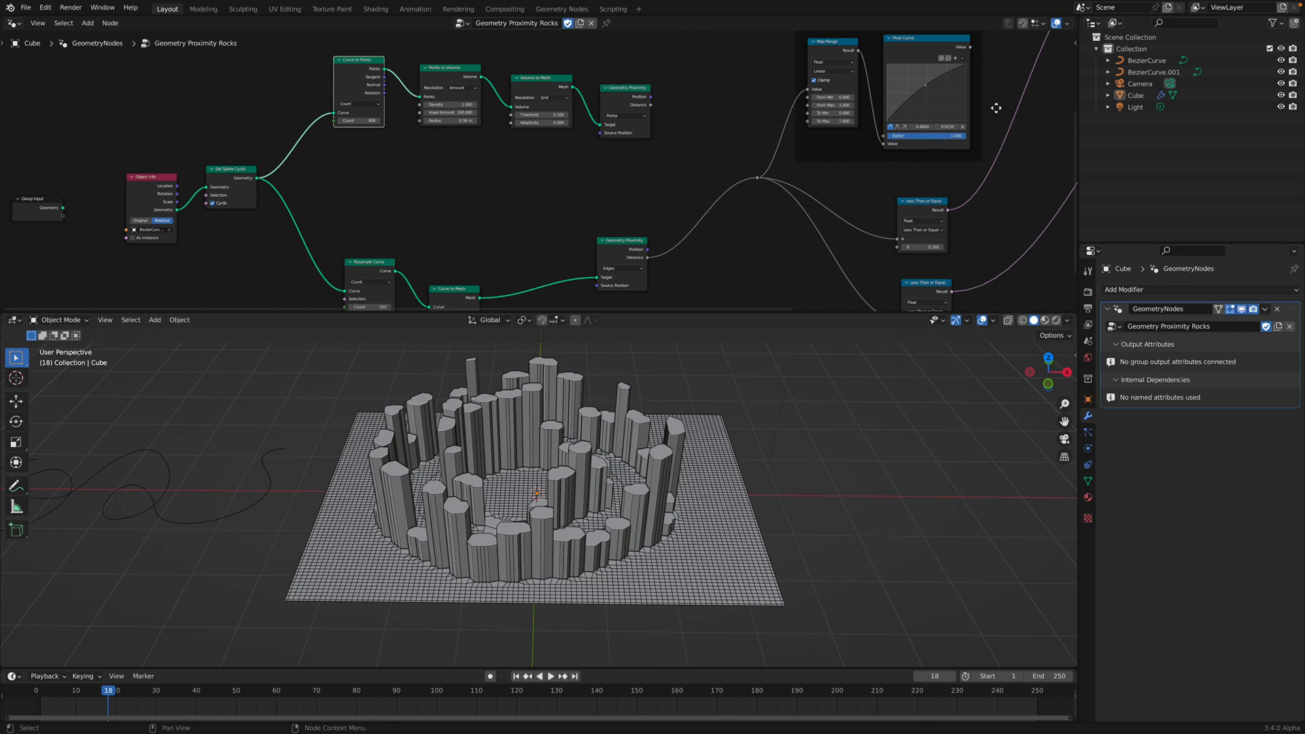
Select the Cube and point its Object Info node at BezierCurve.001
left_click(1146, 59)
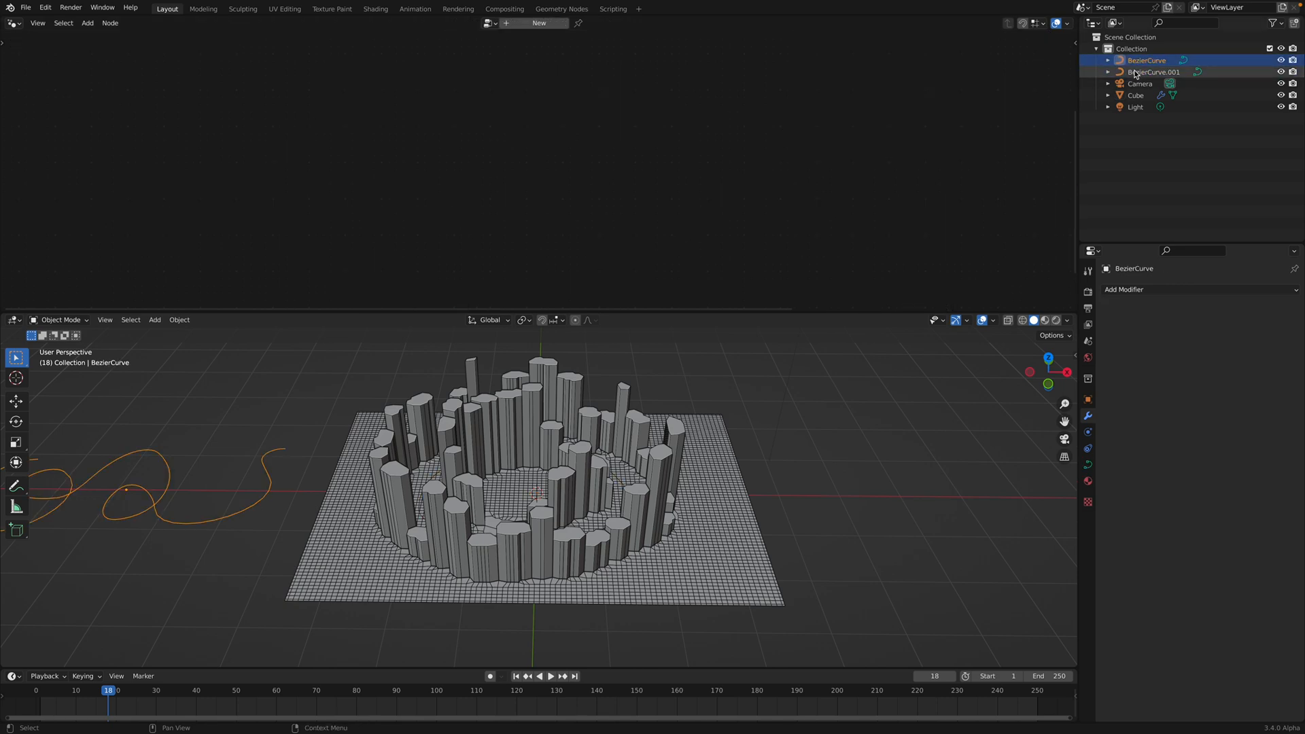
left_click(1153, 71)
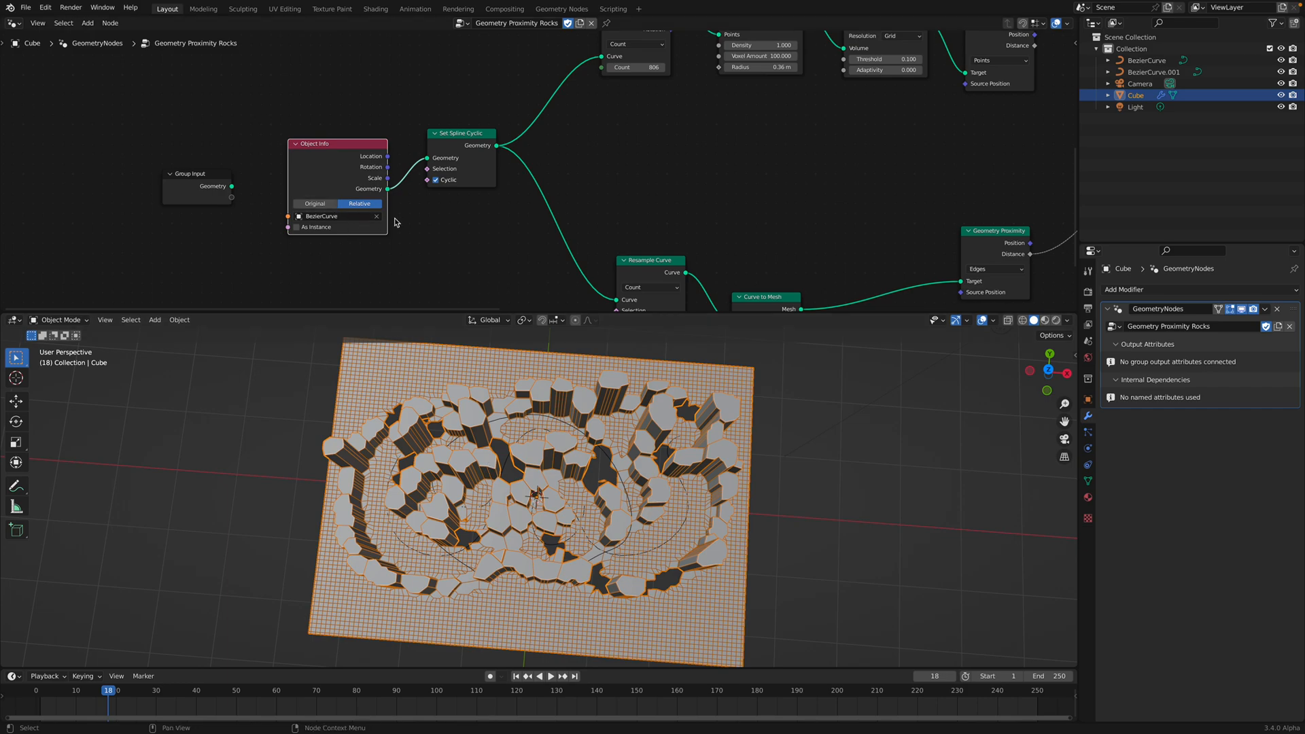
left_click(333, 215)
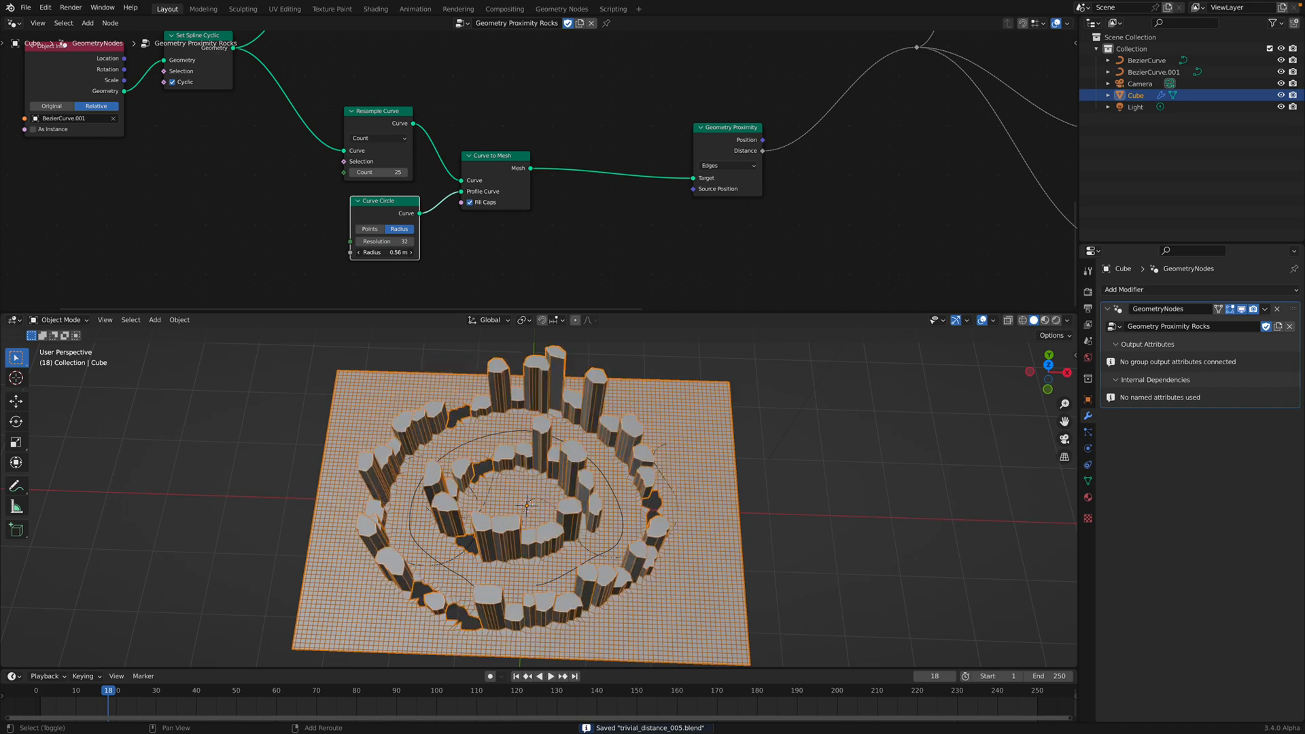
left_click_drag(391, 253, 408, 252)
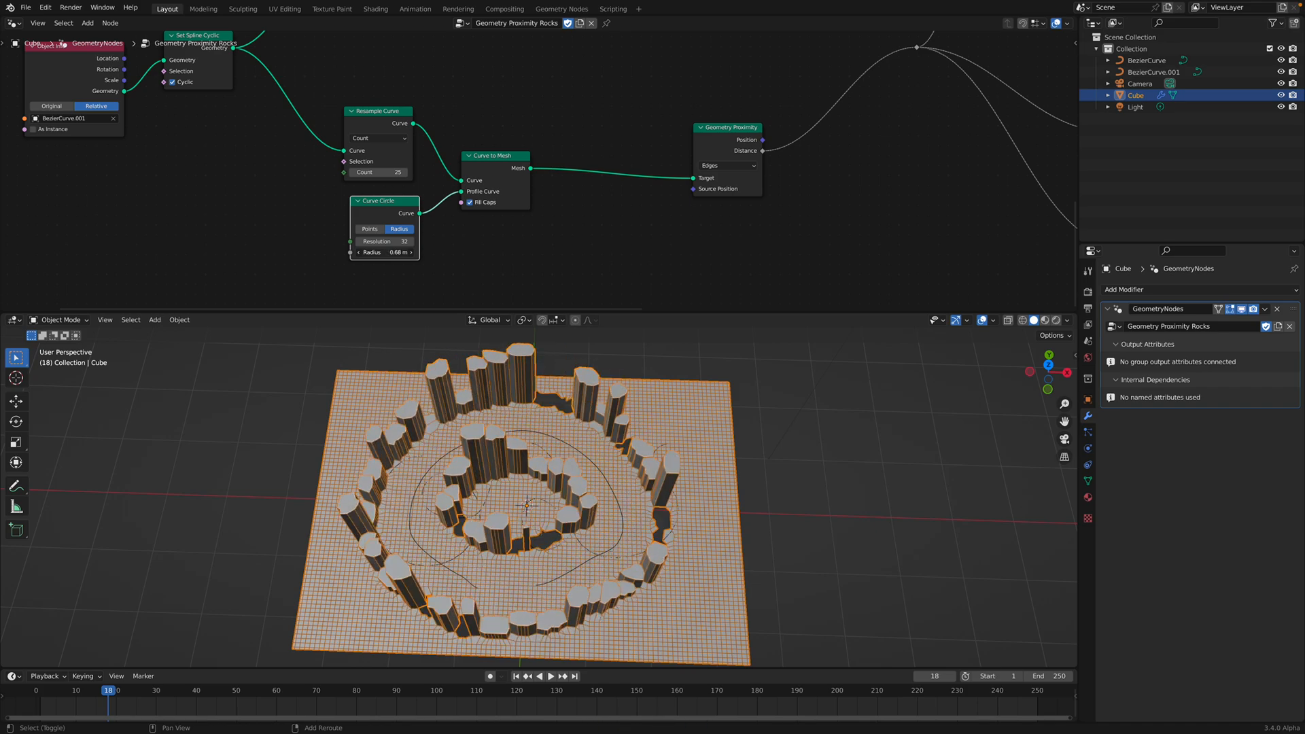
left_click_drag(382, 252, 396, 252)
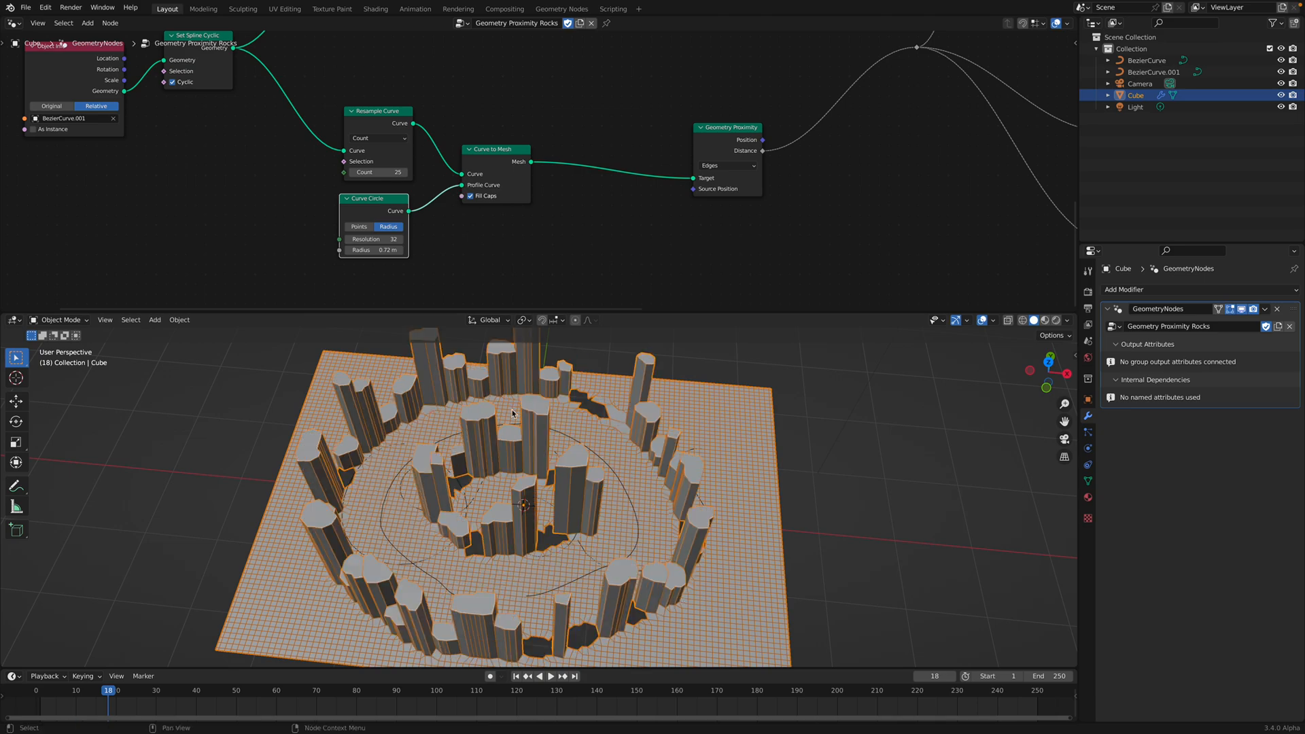
left_click_drag(373, 250, 408, 249)
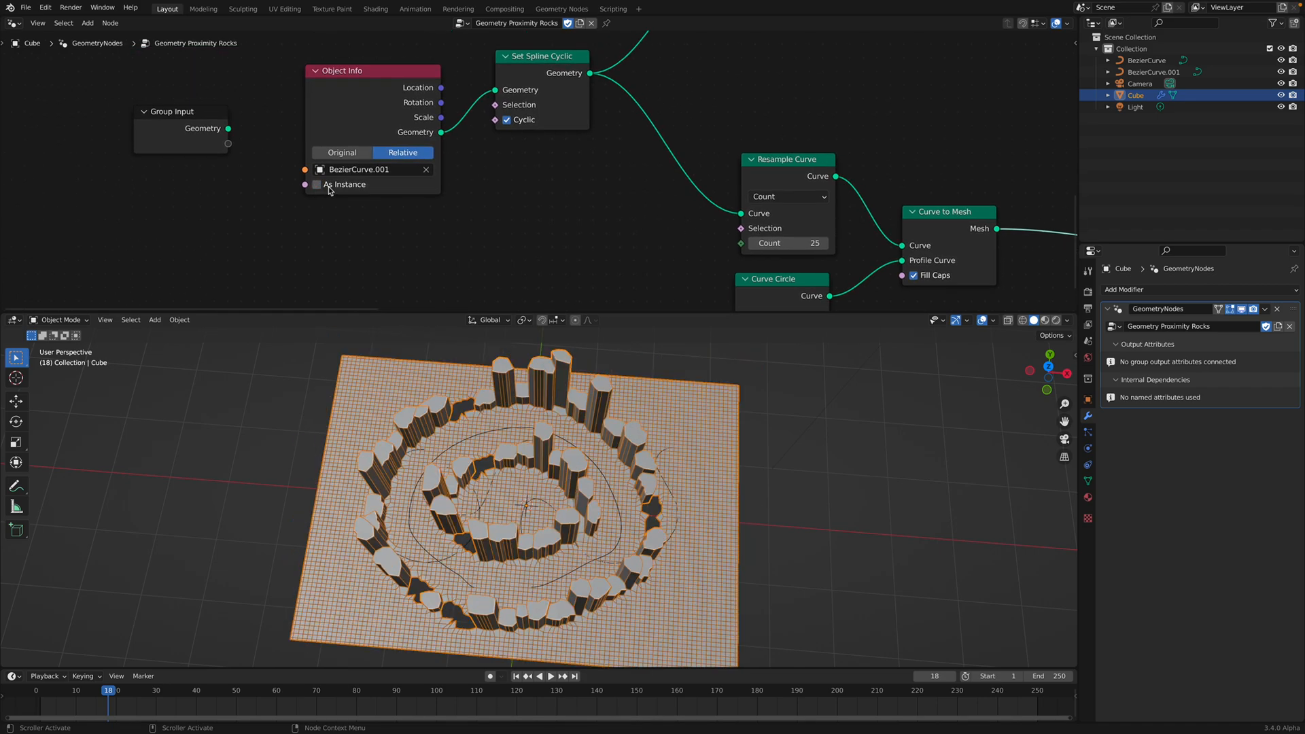
mouse_move(343, 189)
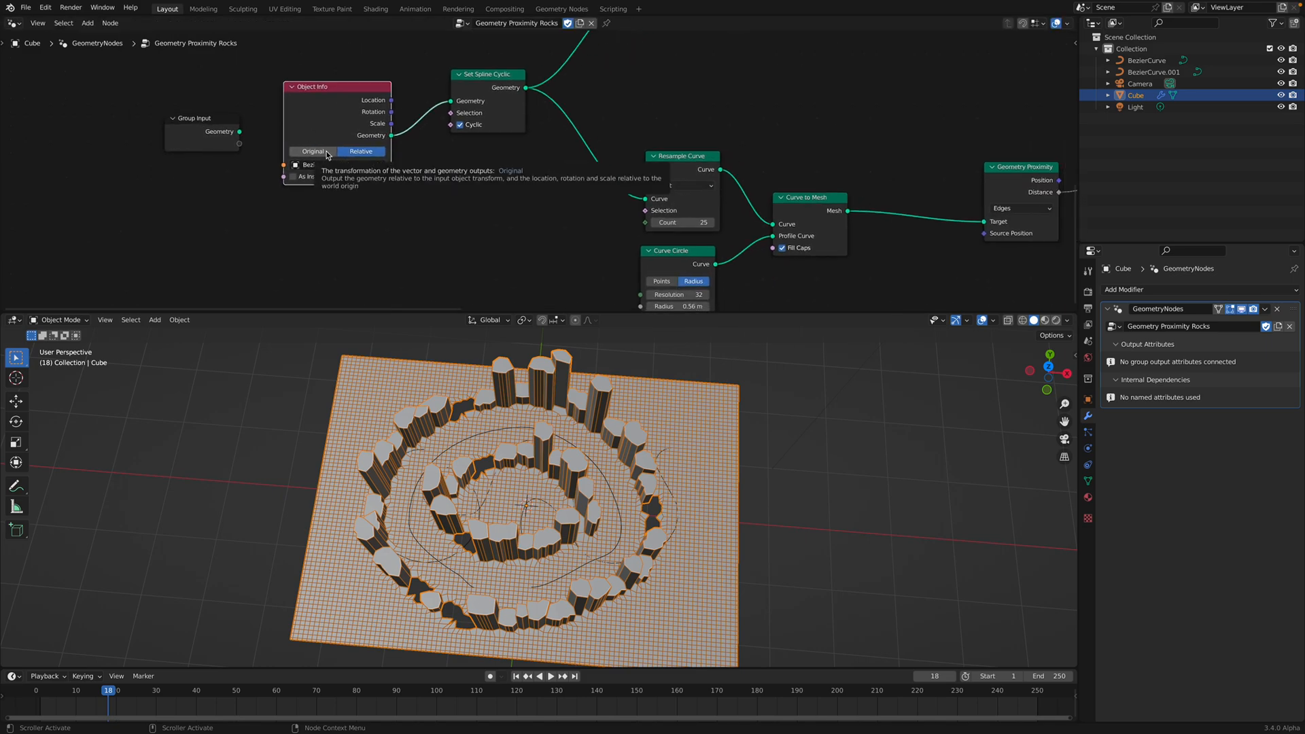
Scale BezierCurve.001, then reselect the Cube to preview the Volume to Mesh ring
left_click(360, 152)
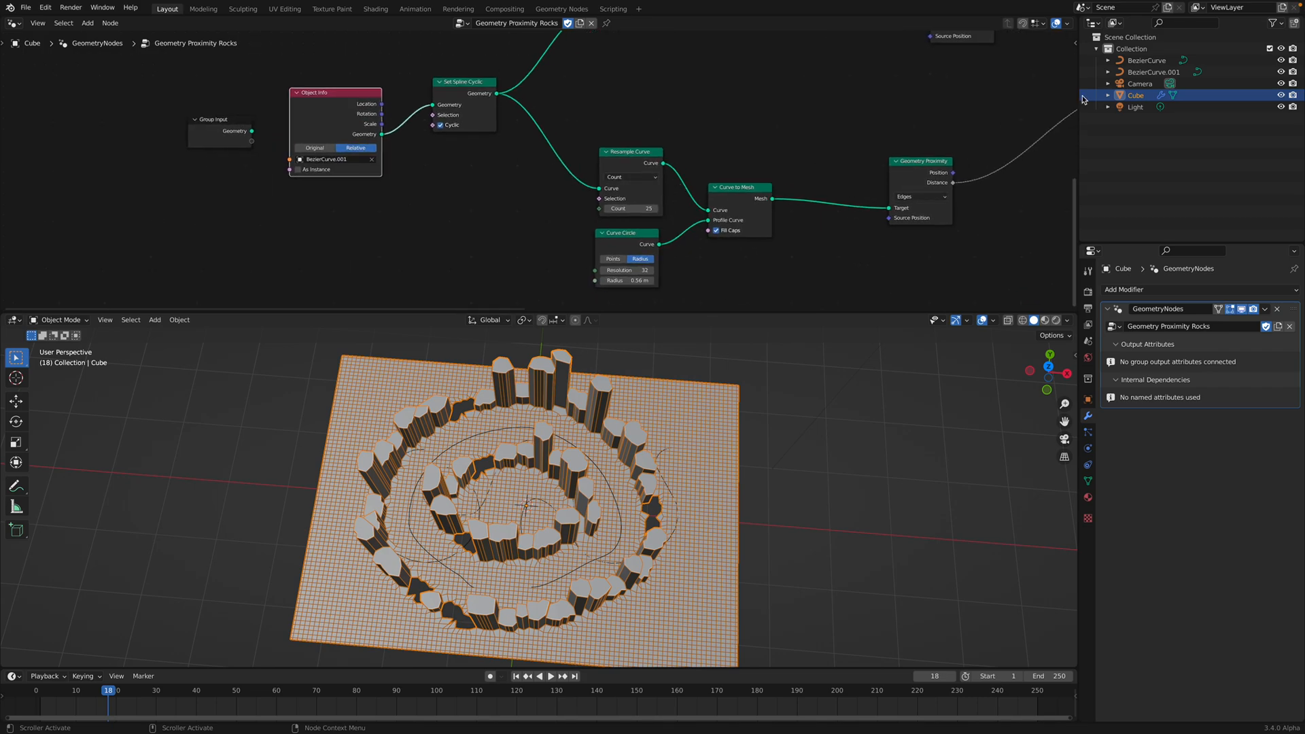
left_click(1153, 73)
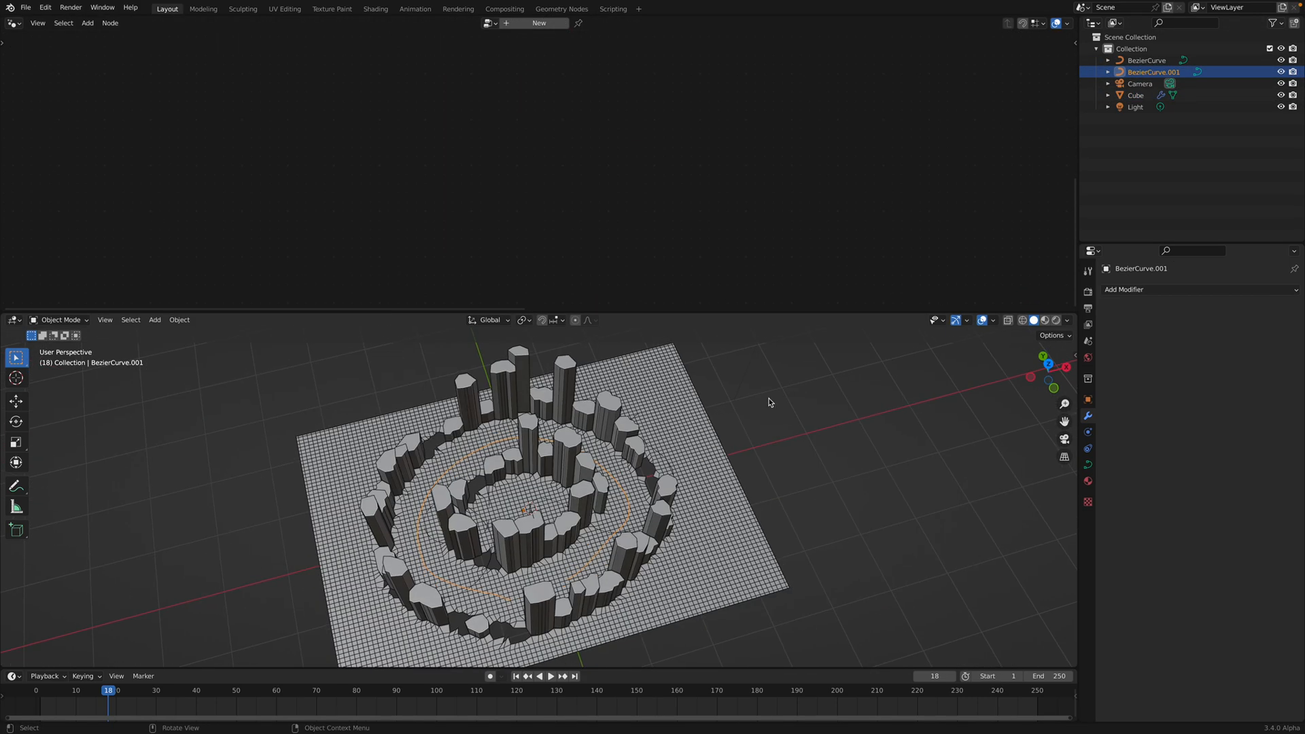
key("g")
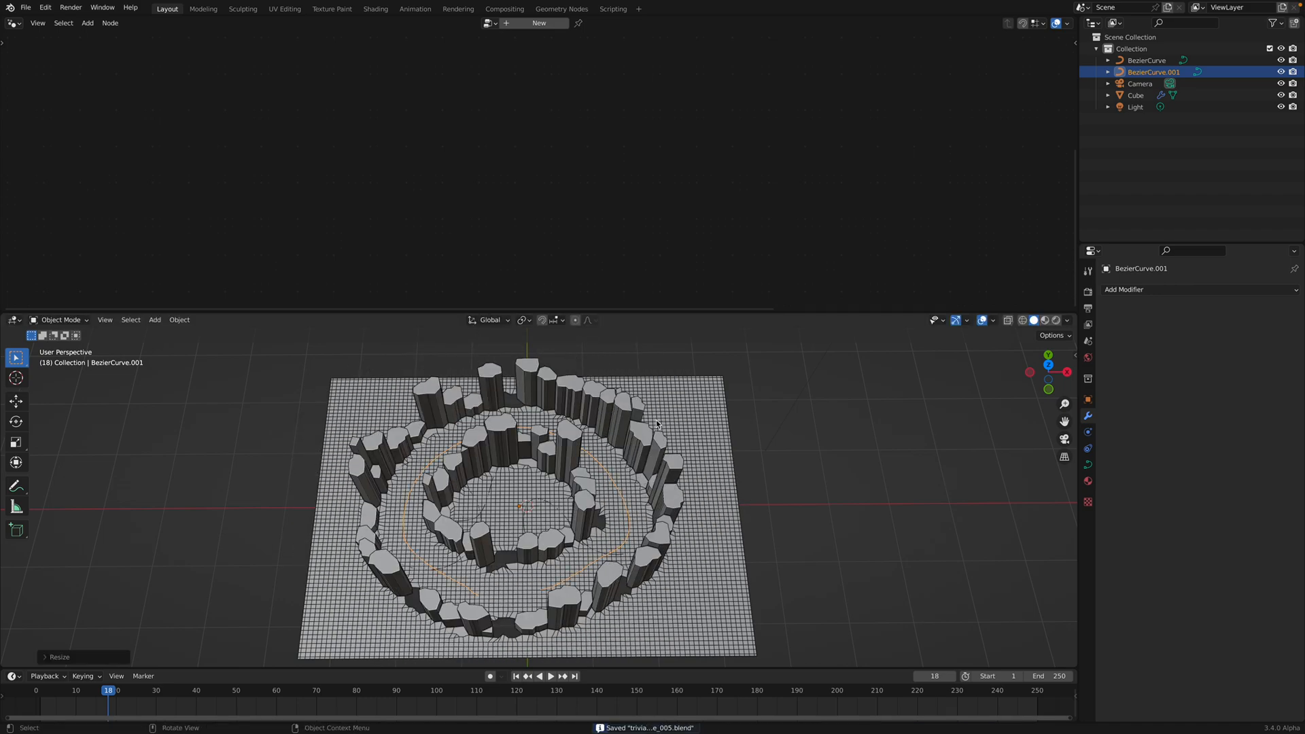
left_click(1134, 95)
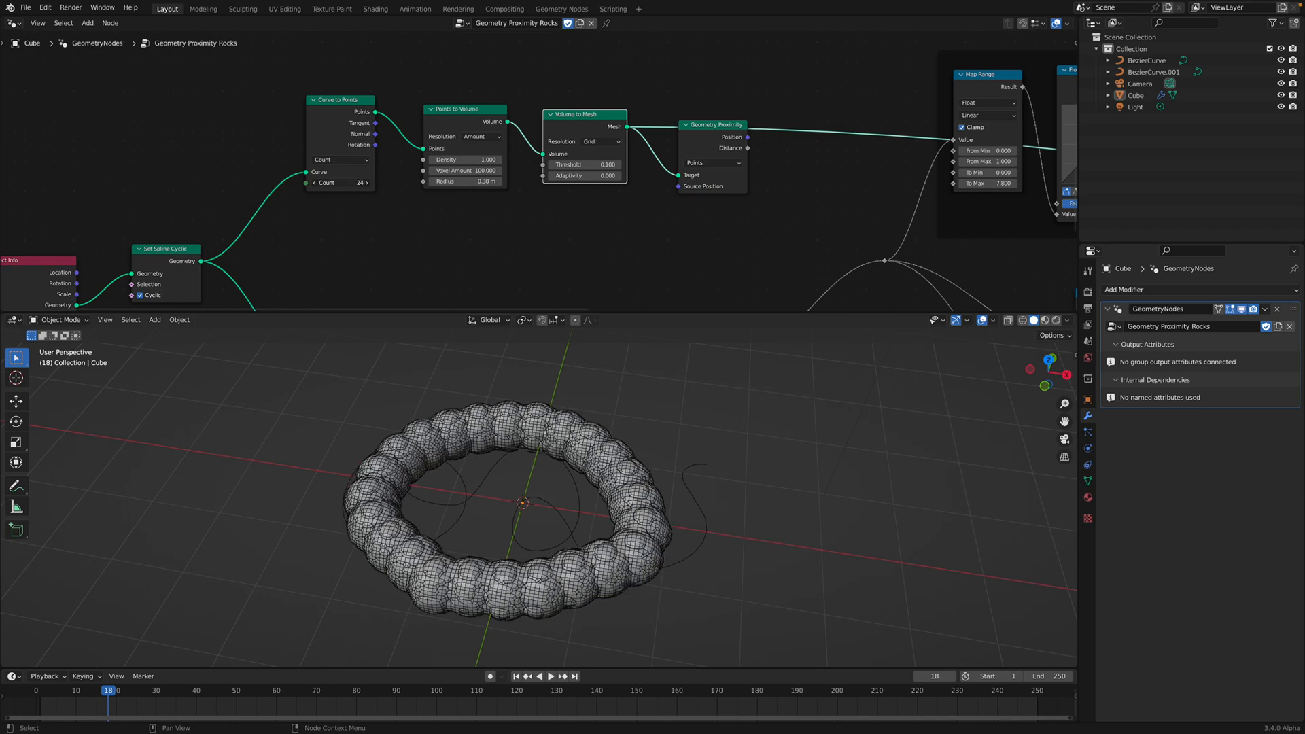
Switch the node preview back to the final rock output
left_click(340, 182)
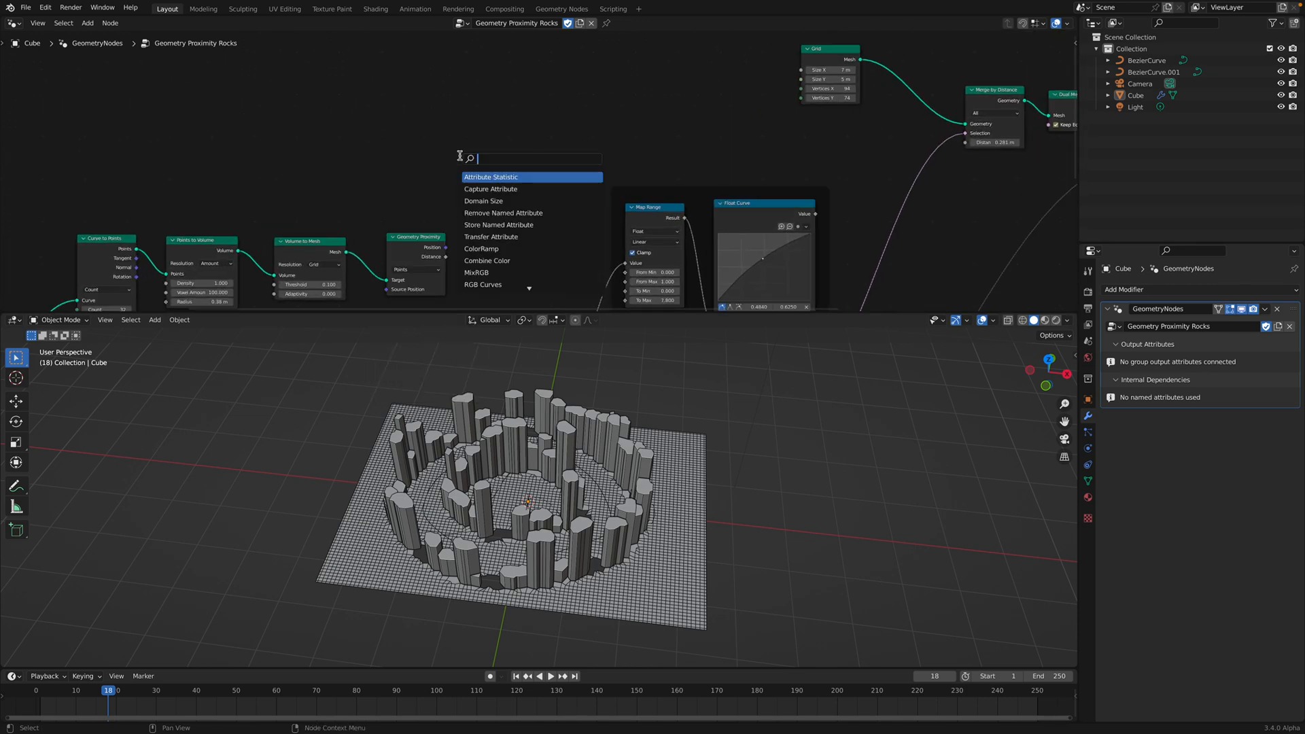
Pick Transfer Attribute from the search results and place it in the tree
left_click(490, 236)
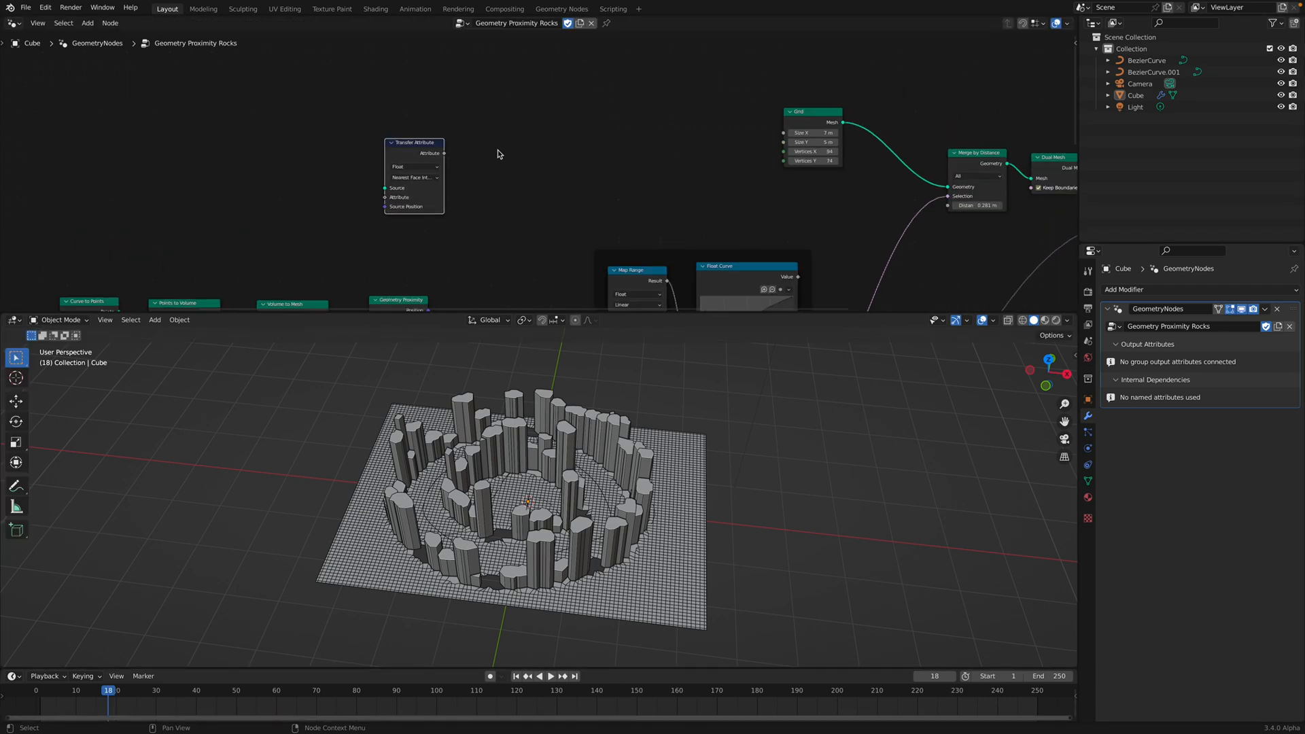
left_click(530, 153)
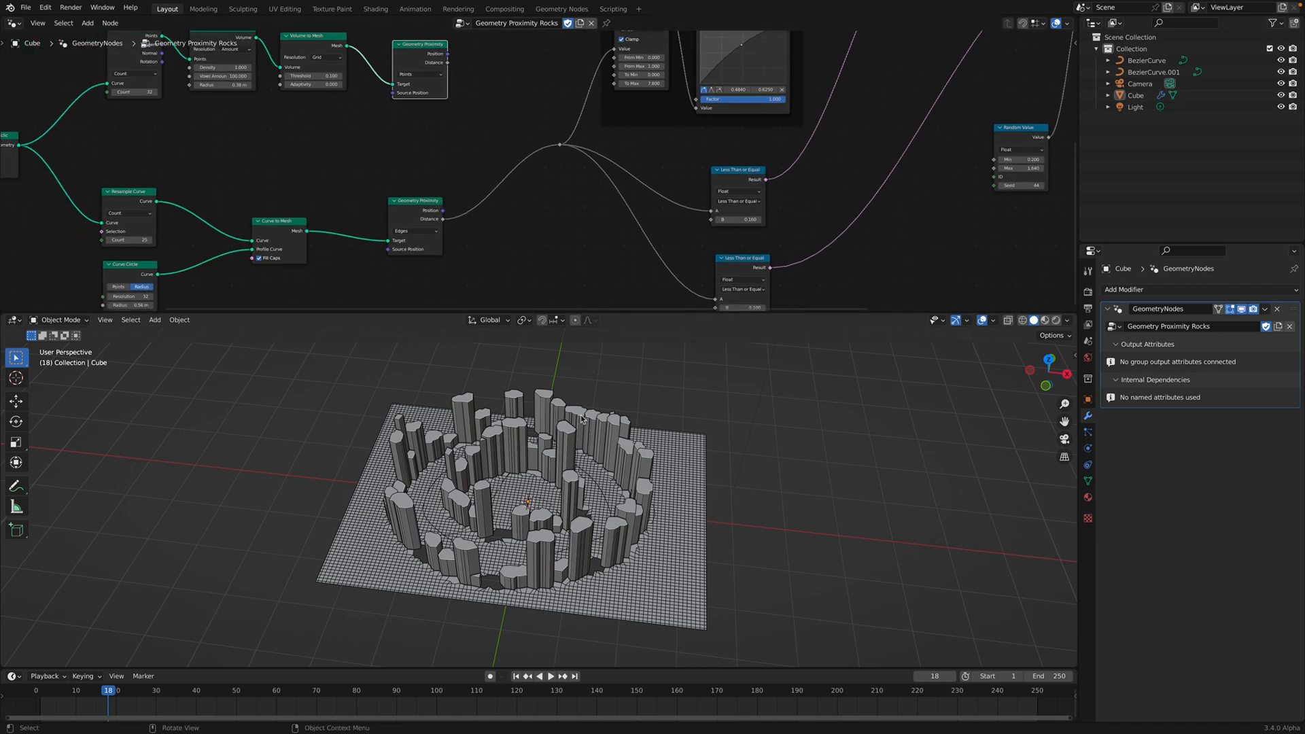
Chain Merge by Distance, Dual Mesh and Extrude Mesh (Individual) before Group Output
left_click(499, 499)
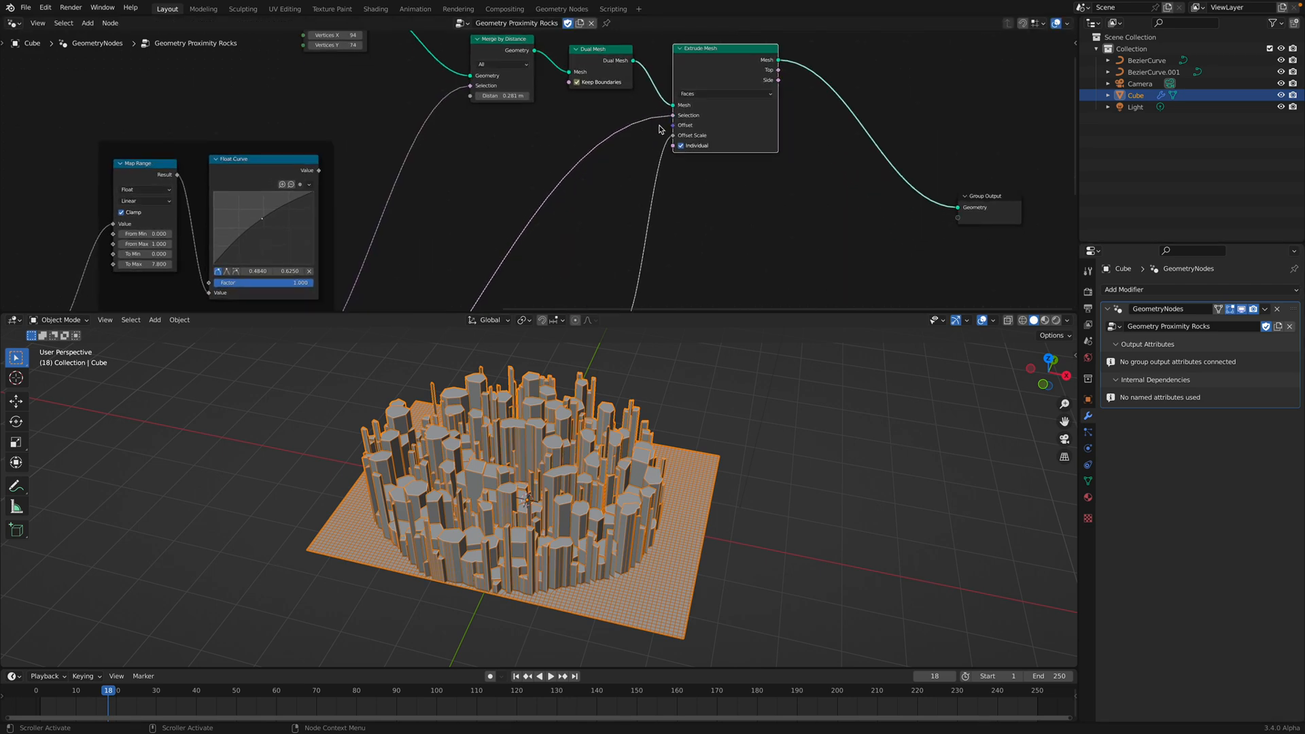
Try several Merge by Distance values, settling near 0.561 m
left_click_drag(500, 96, 504, 95)
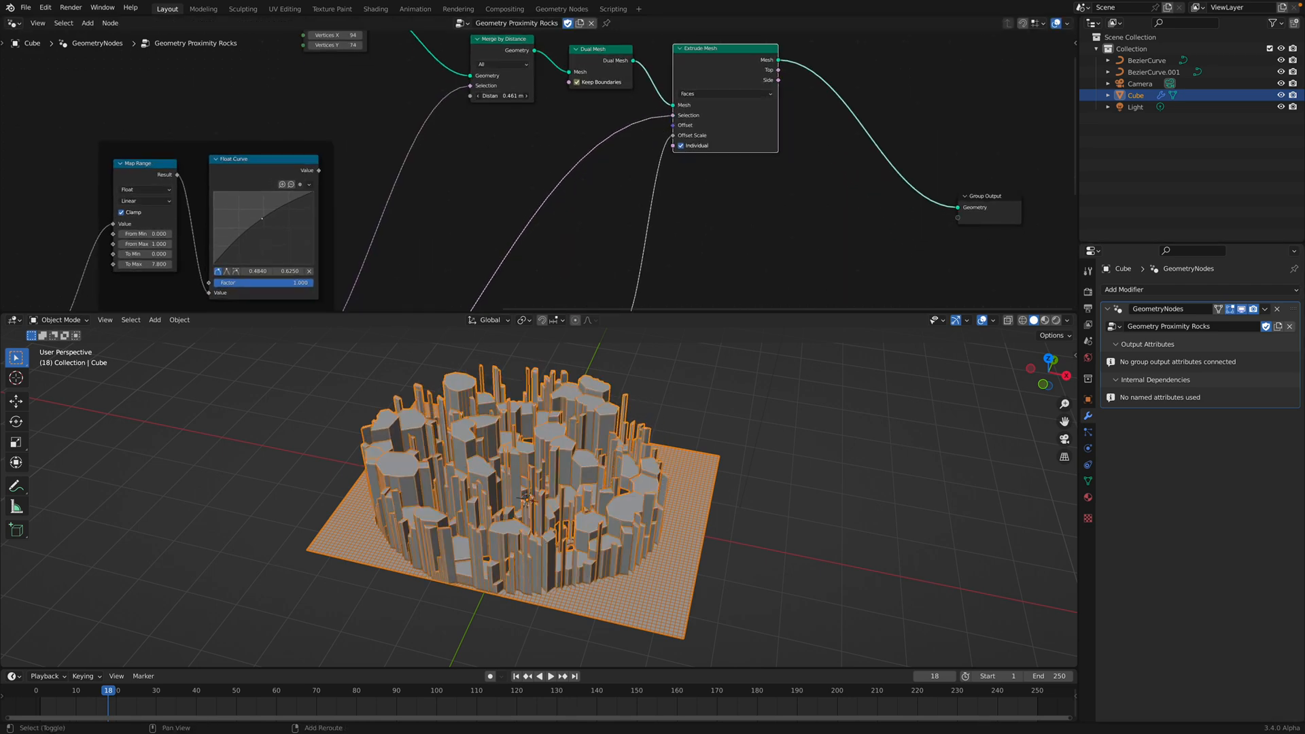
left_click_drag(504, 95, 503, 83)
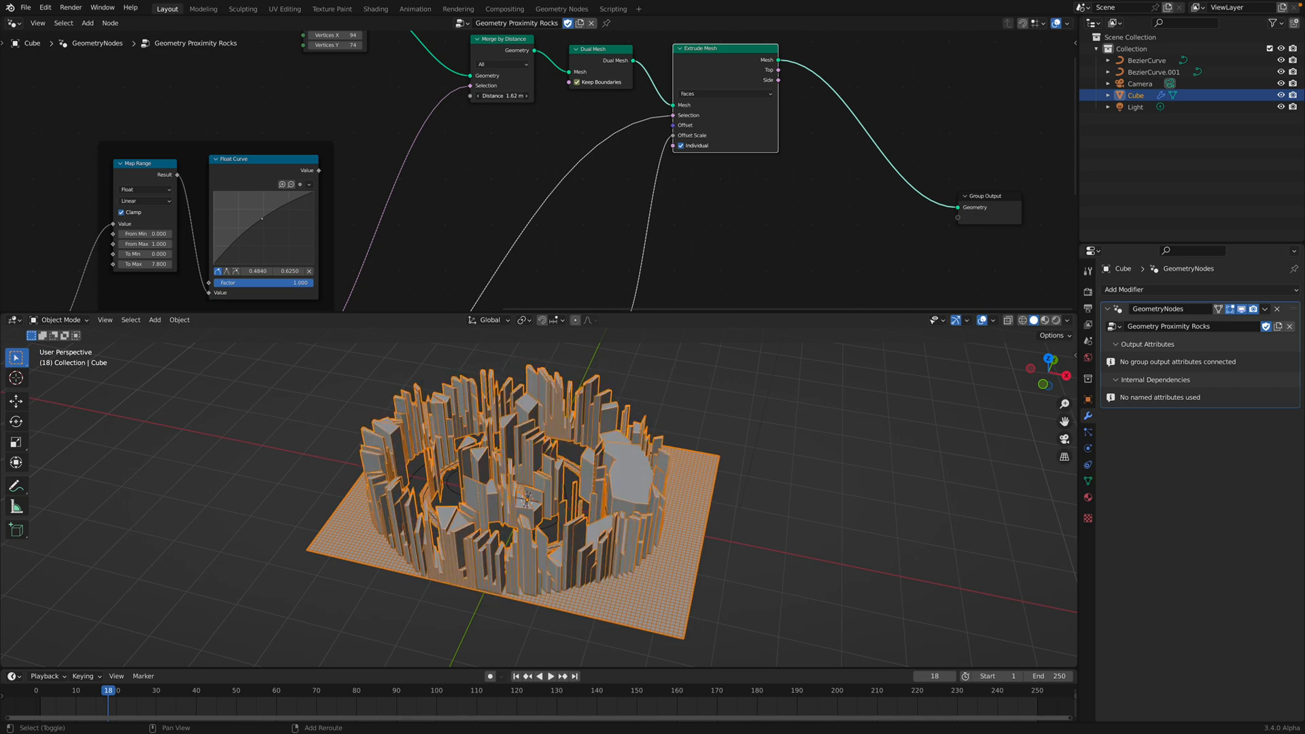
left_click_drag(501, 96, 491, 95)
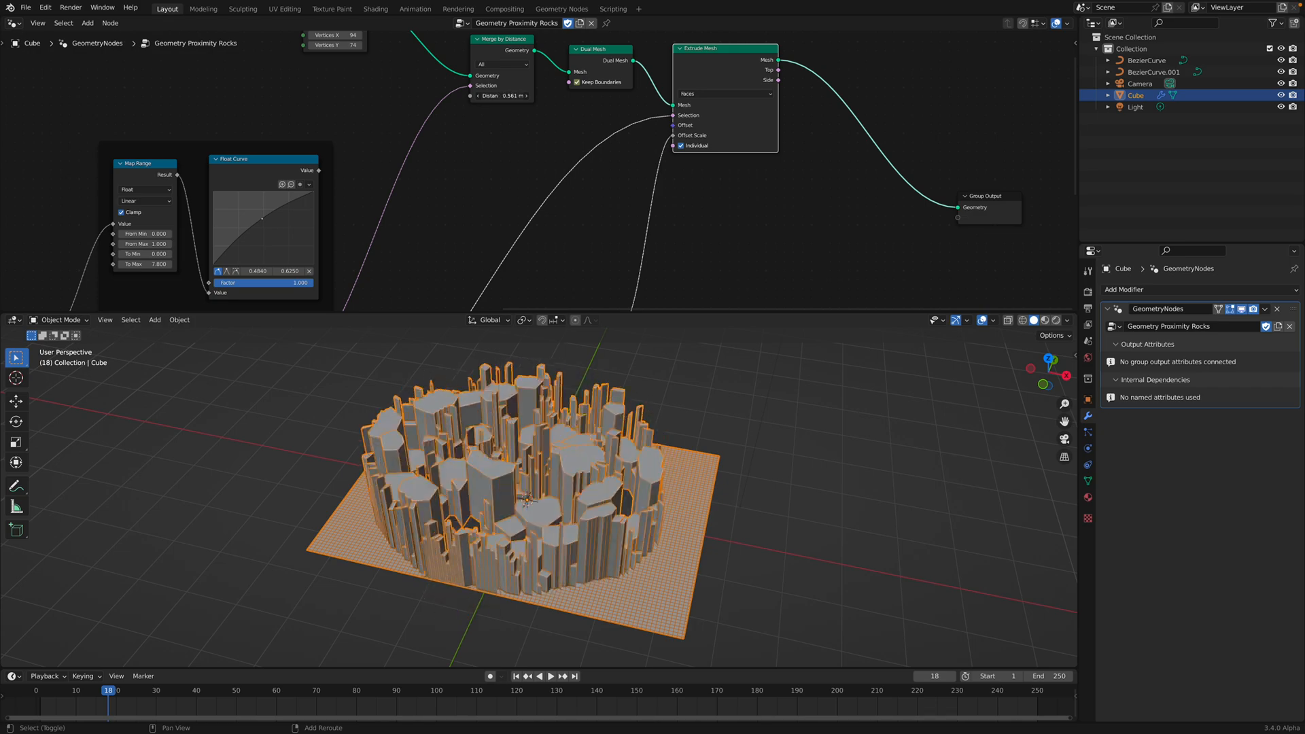
left_click_drag(503, 95, 479, 95)
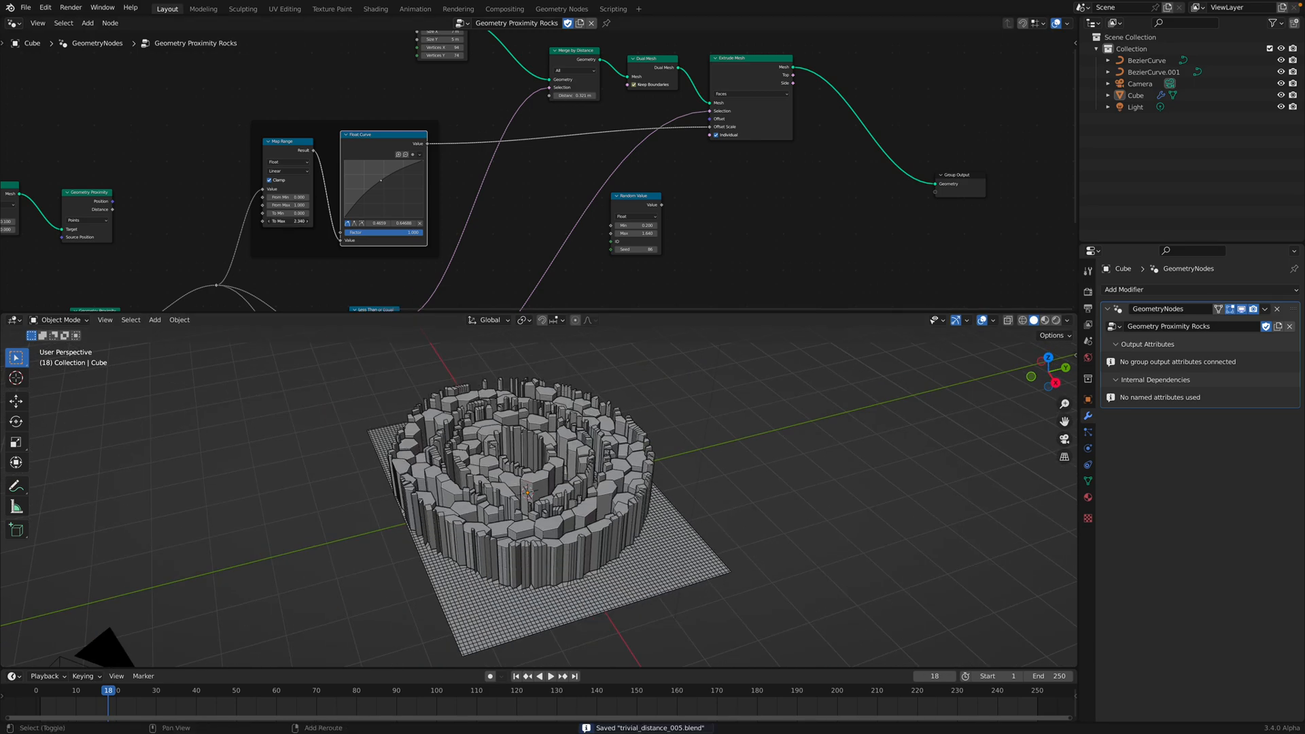
Adjust the Map Range To Max height and reshape the Float Curve falloff
left_click(298, 220)
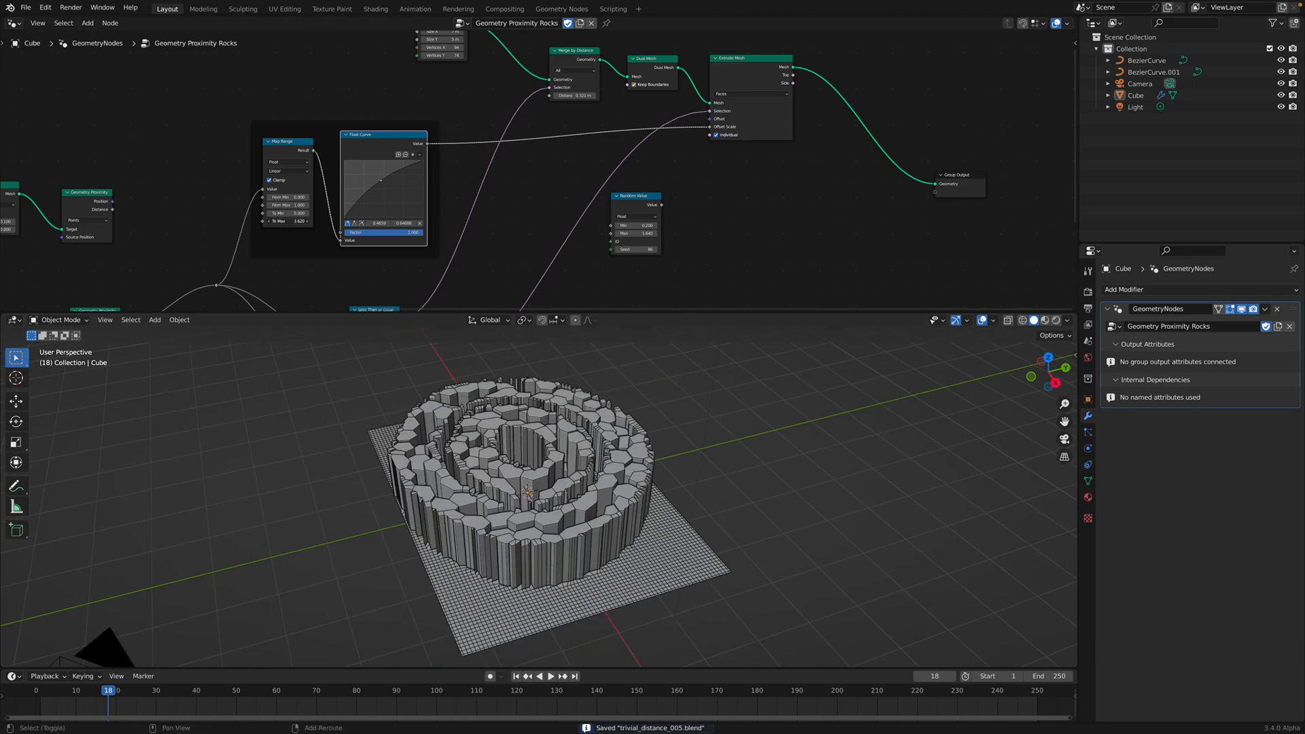
left_click(288, 220)
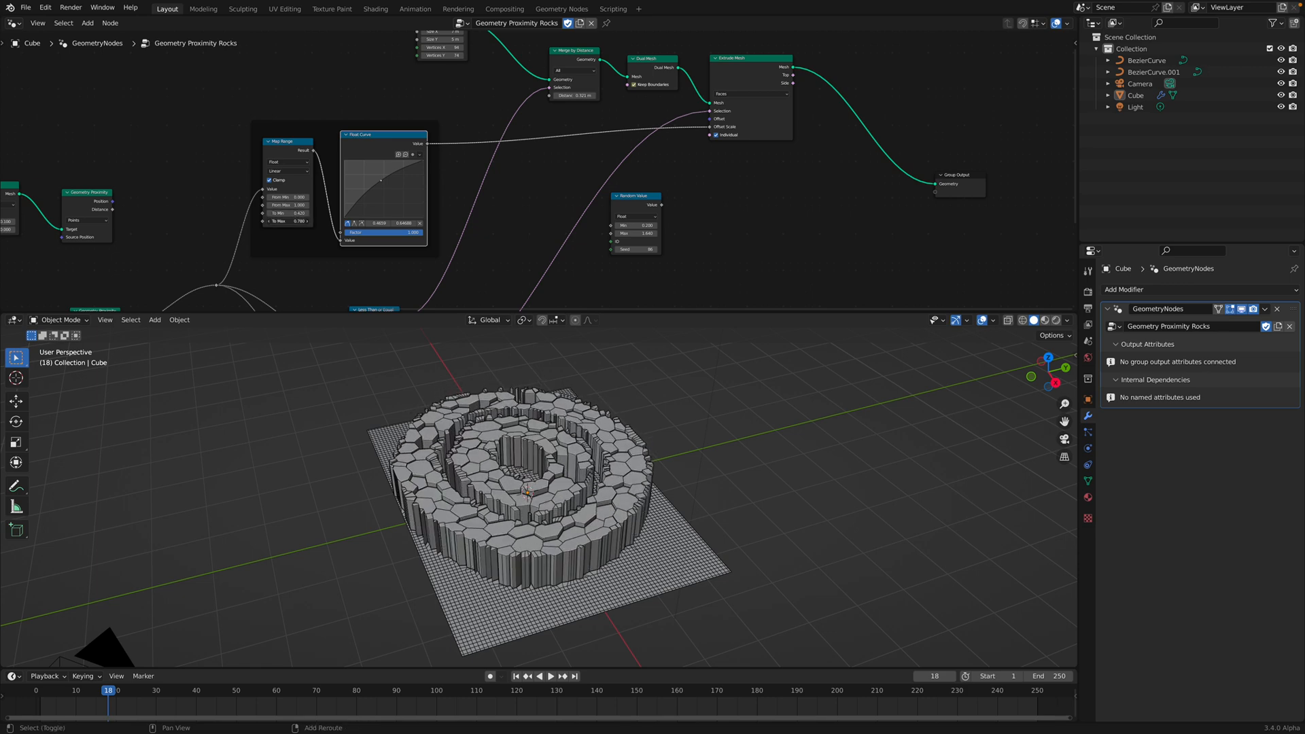
left_click(298, 212)
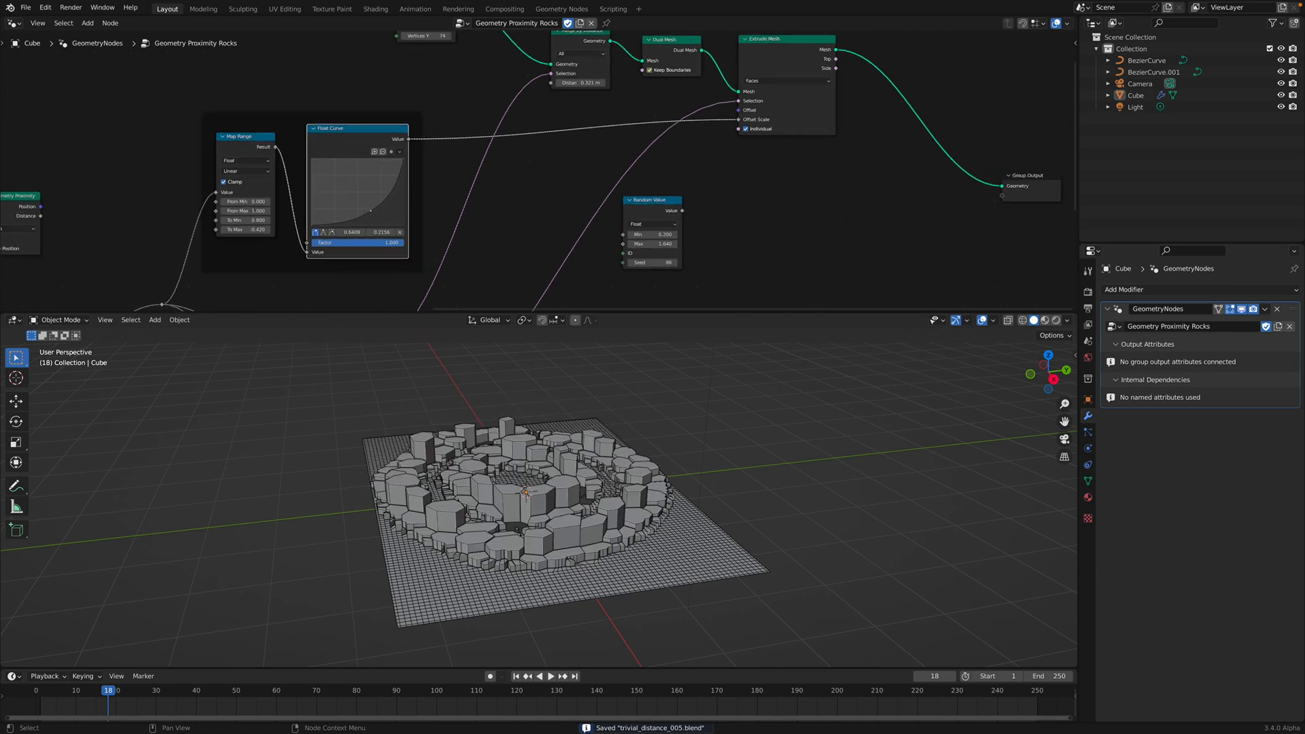
left_click_drag(370, 175, 348, 188)
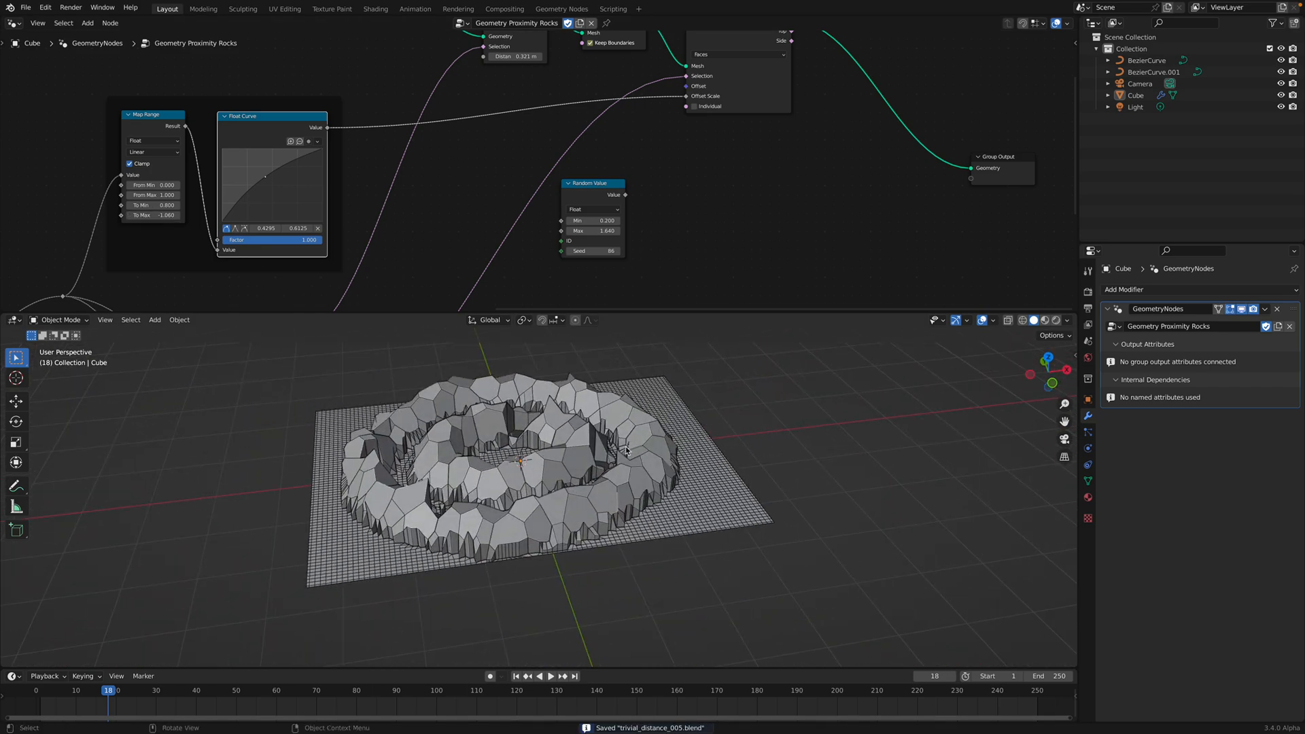
left_click(1153, 72)
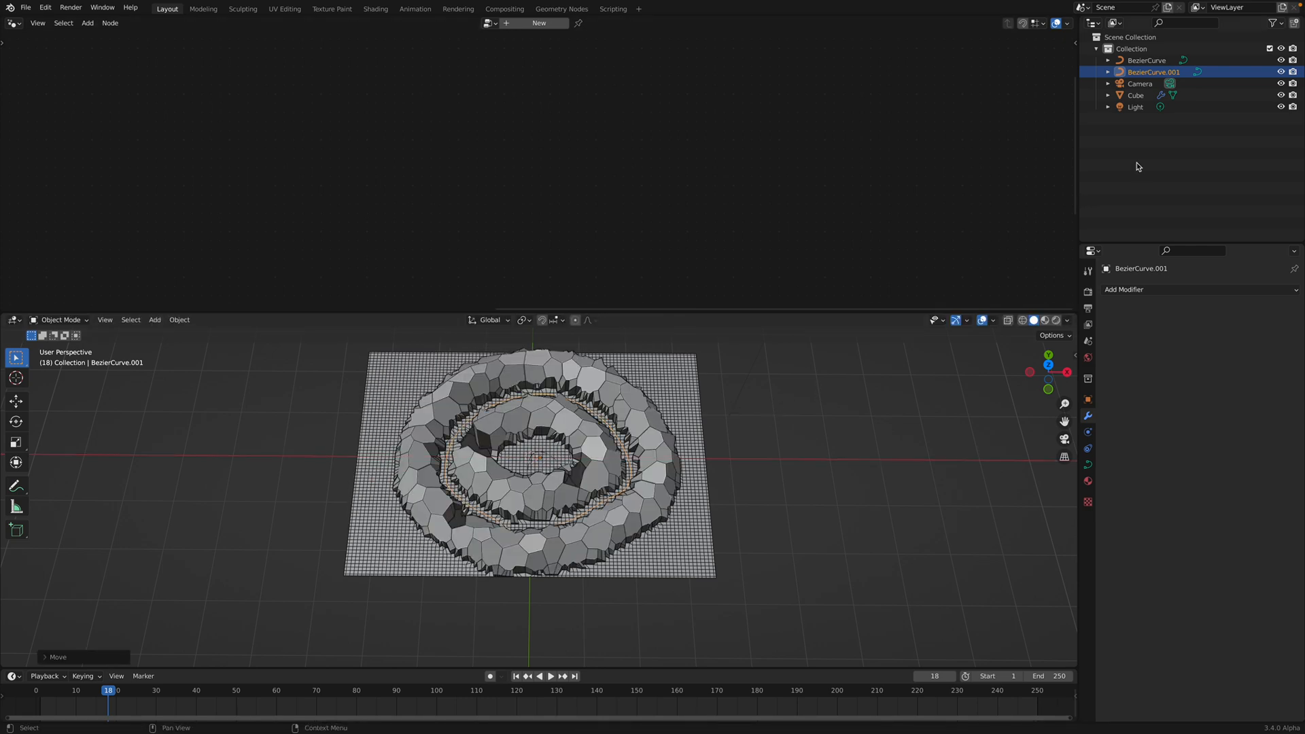
Move BezierCurve.001 so the rocks merge into one broad ring
left_click(1146, 59)
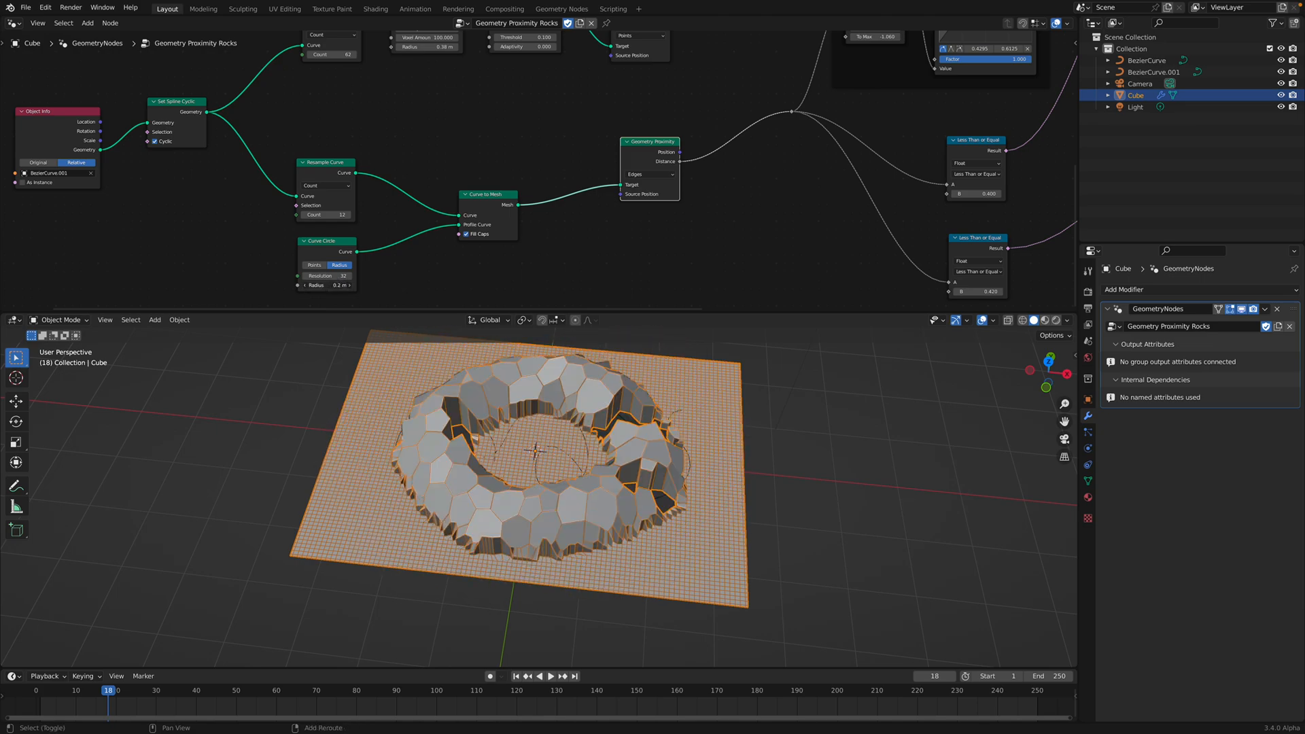
Switch Object Info to BezierCurve, with Resample Count 98 and circle radius 0.1 m
left_click_drag(329, 285, 350, 284)
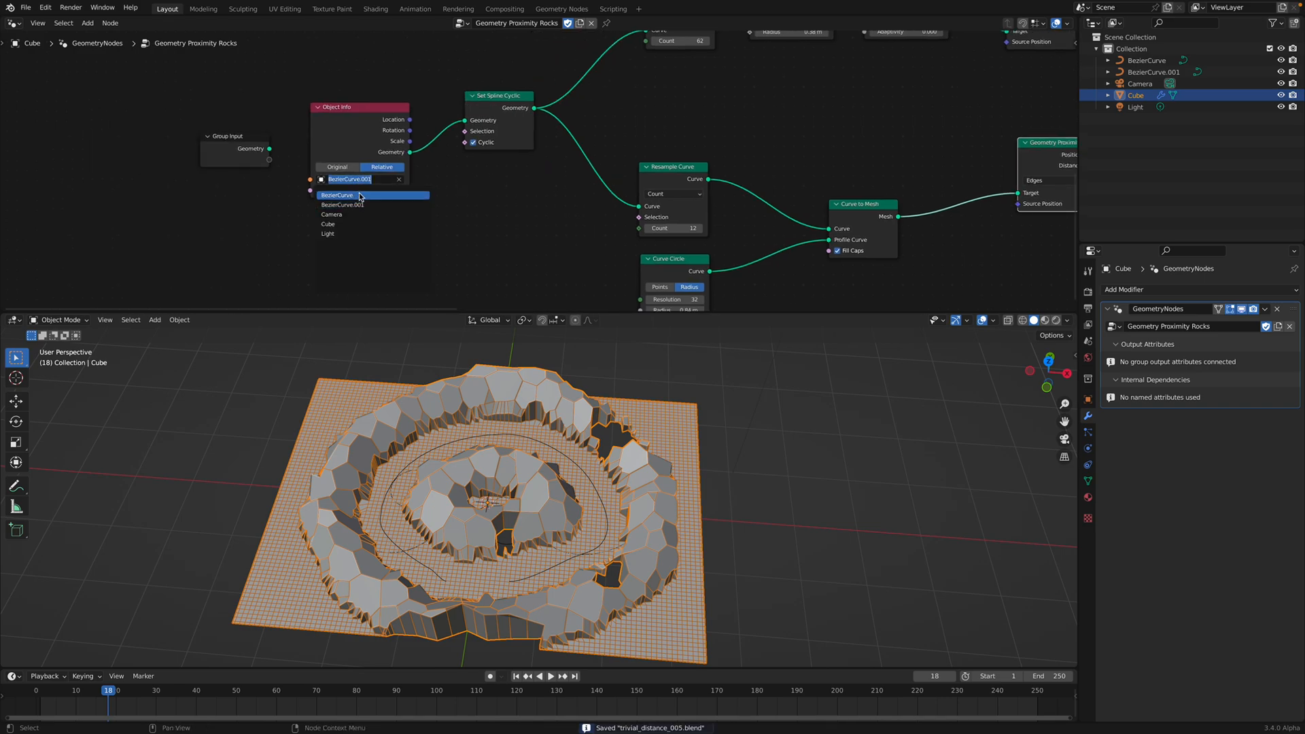
left_click(337, 195)
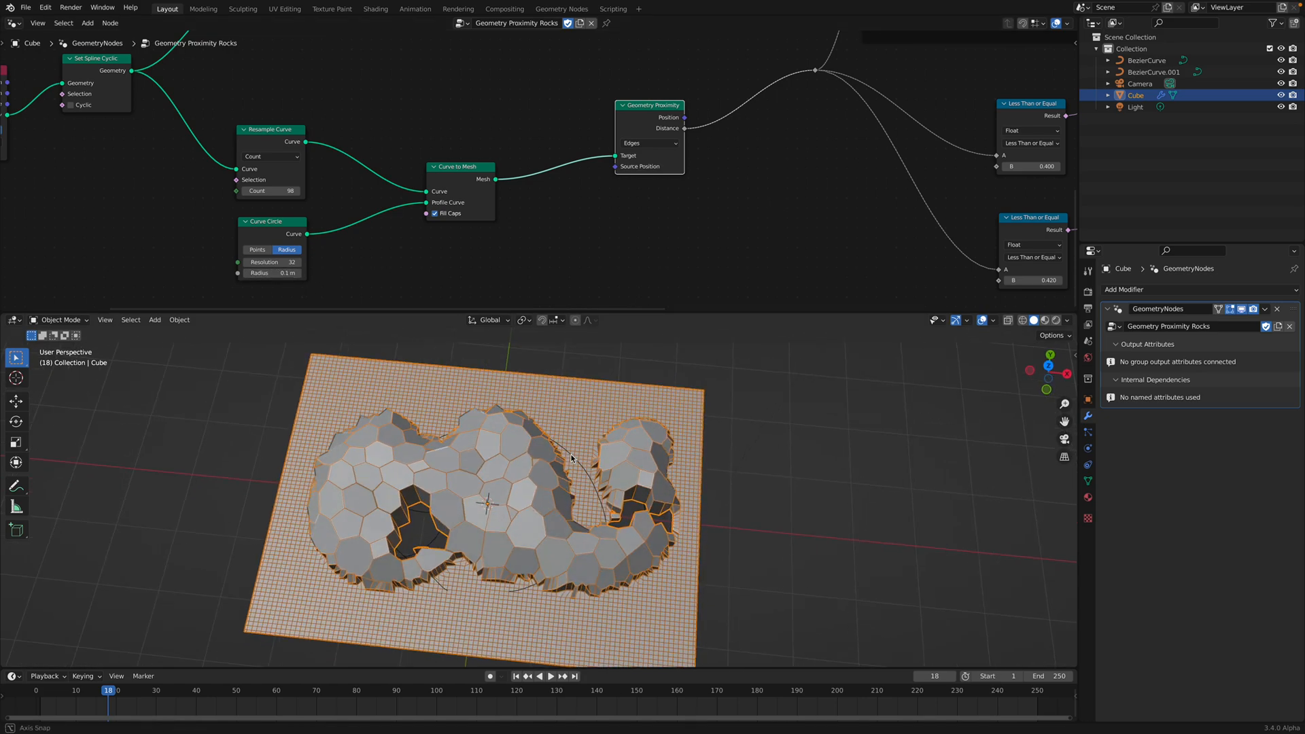
left_click(1147, 60)
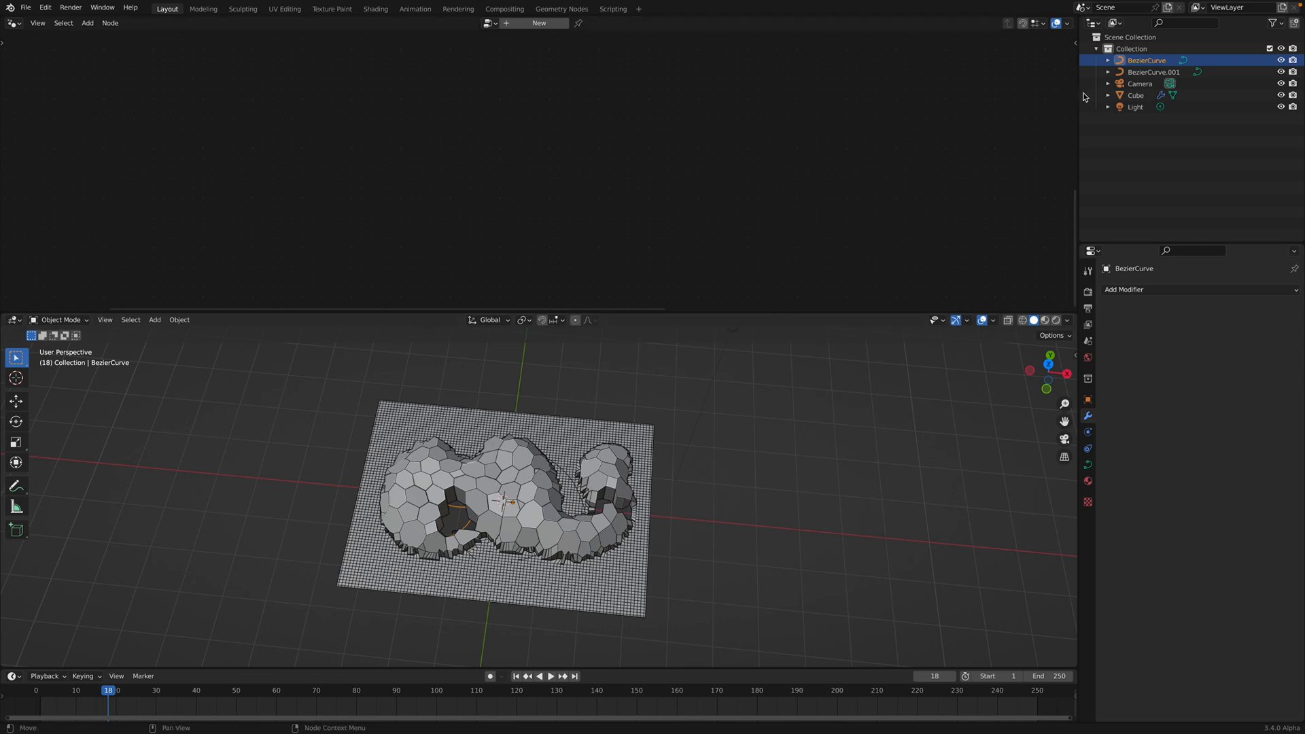
Delete the first Bezier curve's points and draw new strokes snapped to the grid surface
key("g")
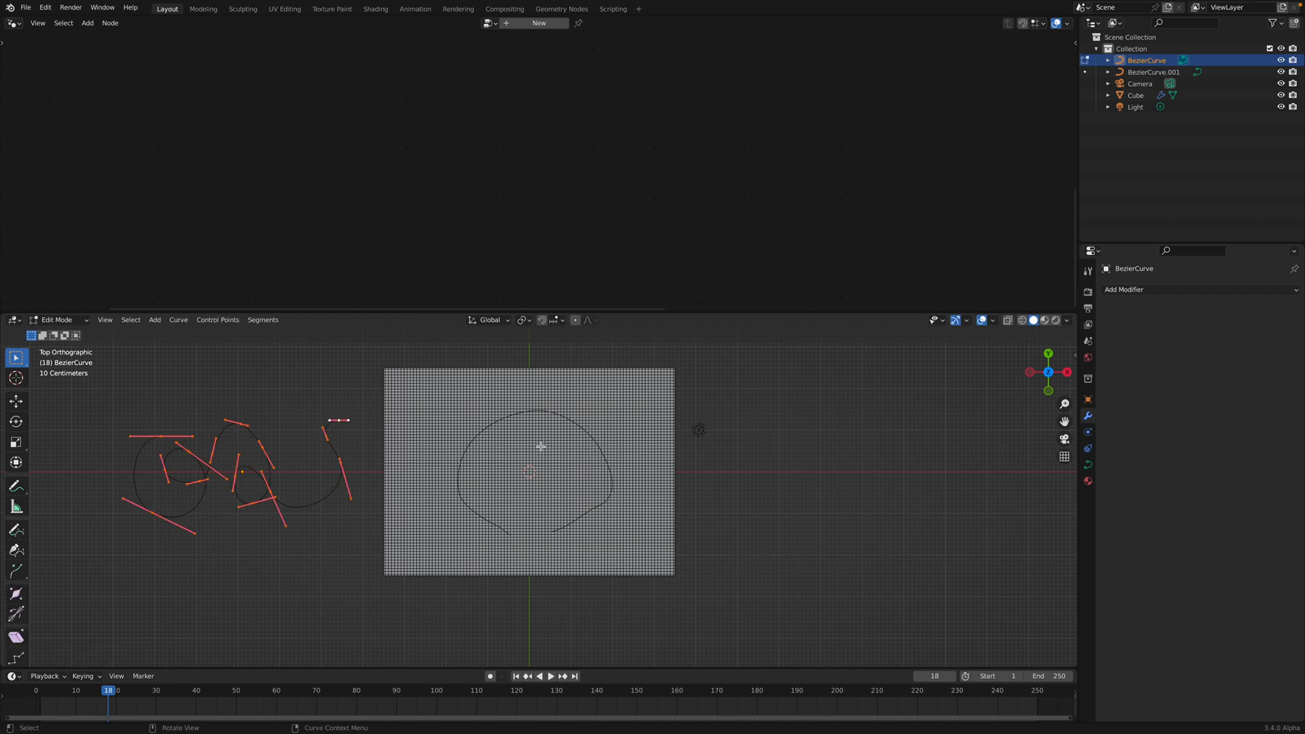
key("g")
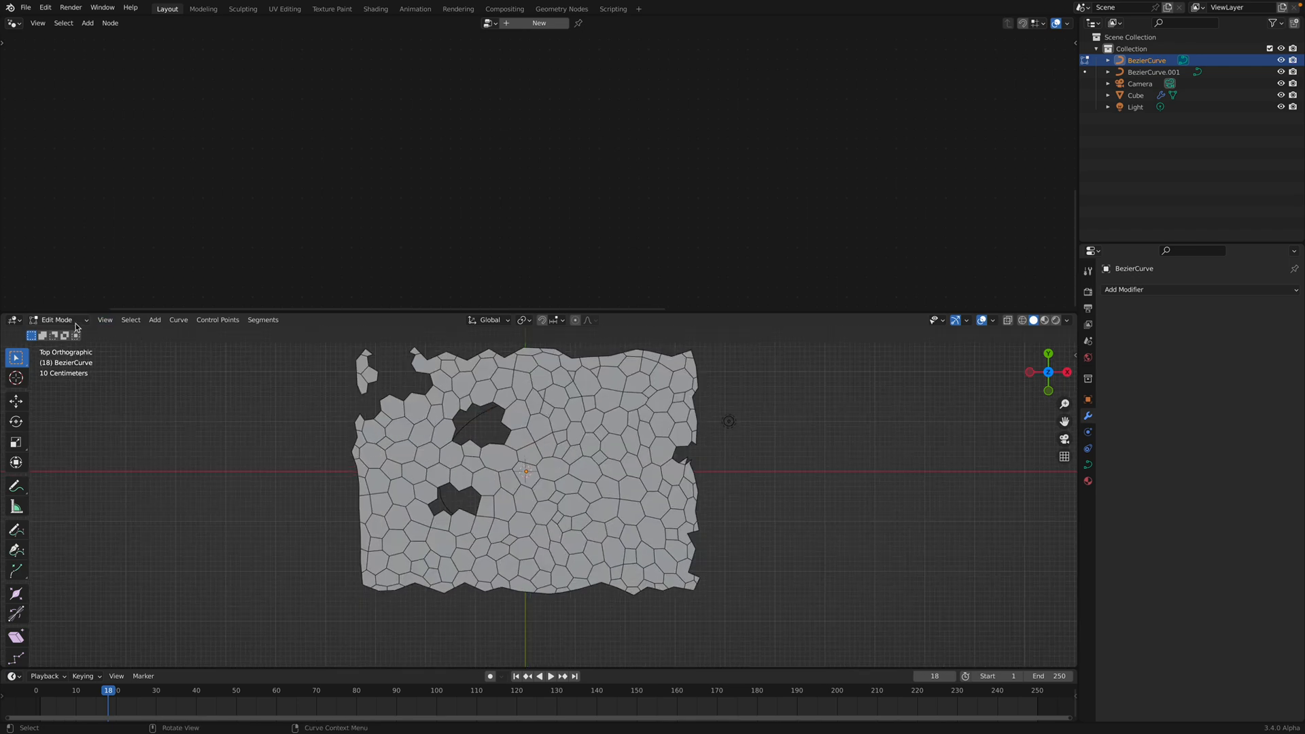
mouse_move(15, 530)
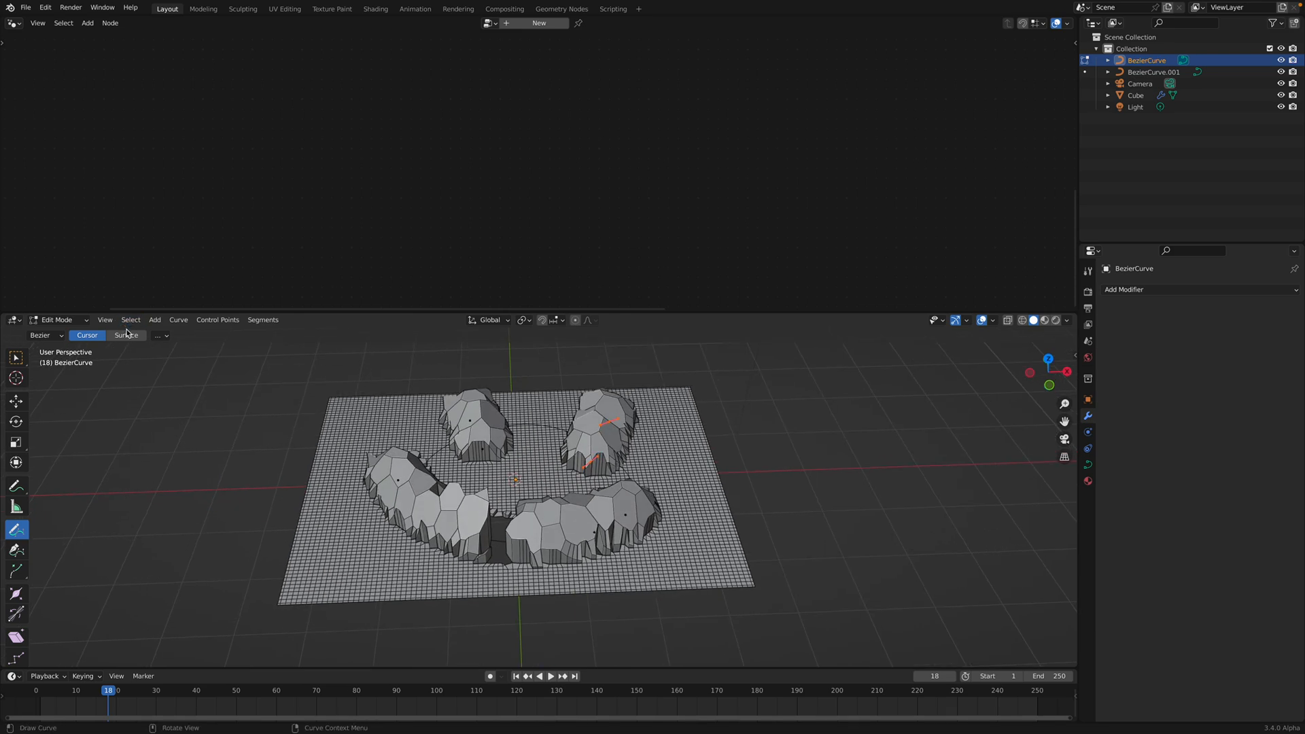
left_click(125, 334)
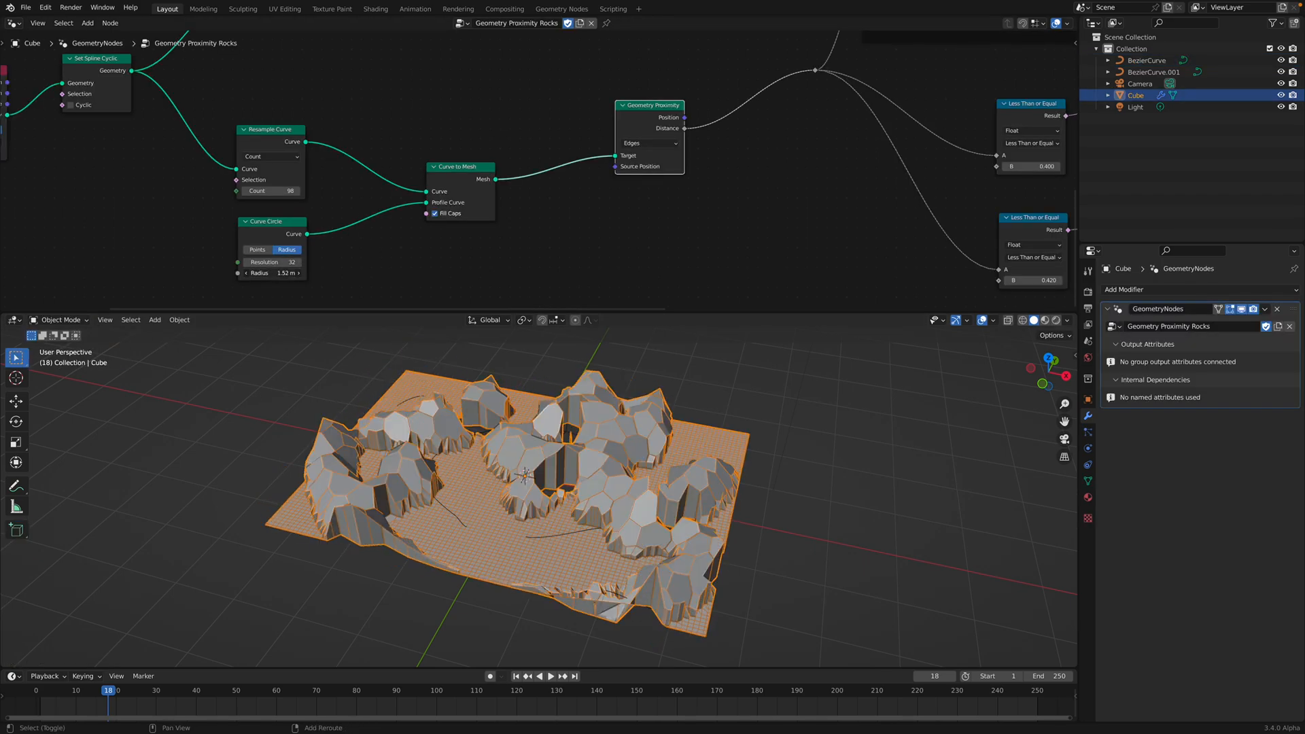
Enter 0.2 m as the Curve Circle node's Radius to form ridges along the strokes
type("0.2")
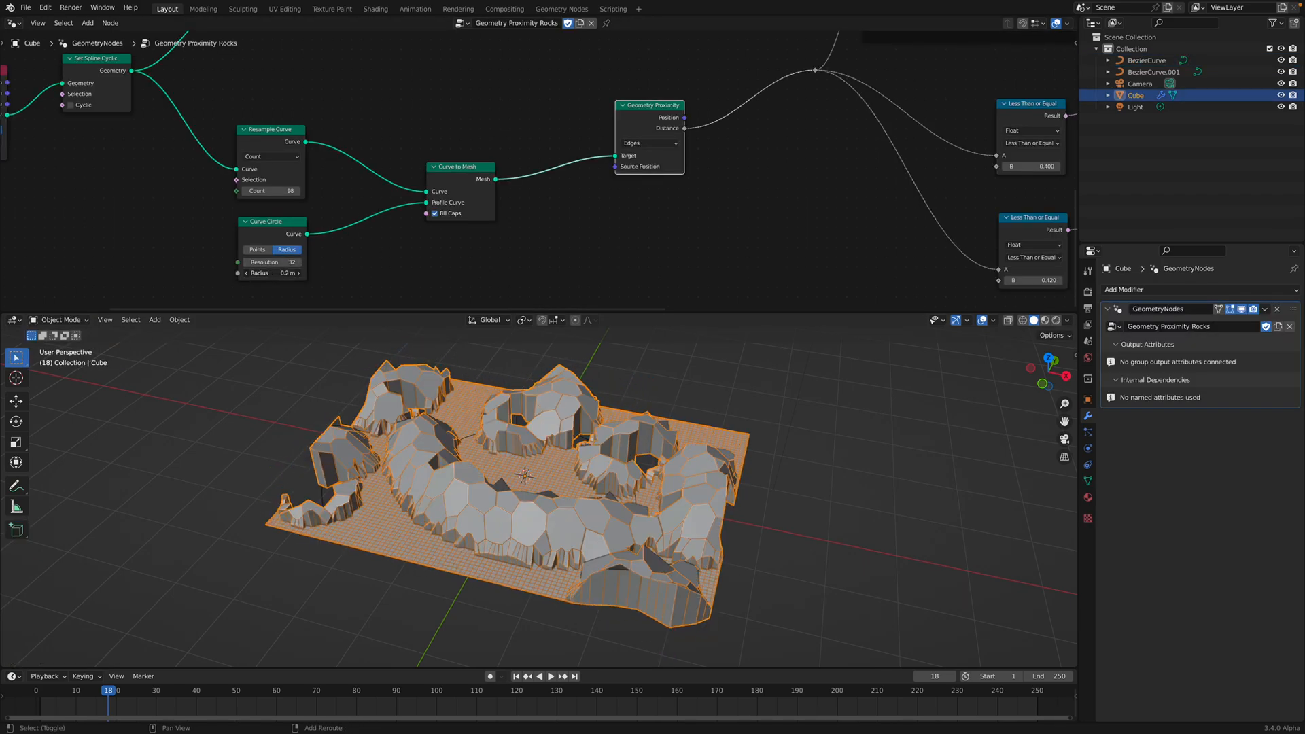